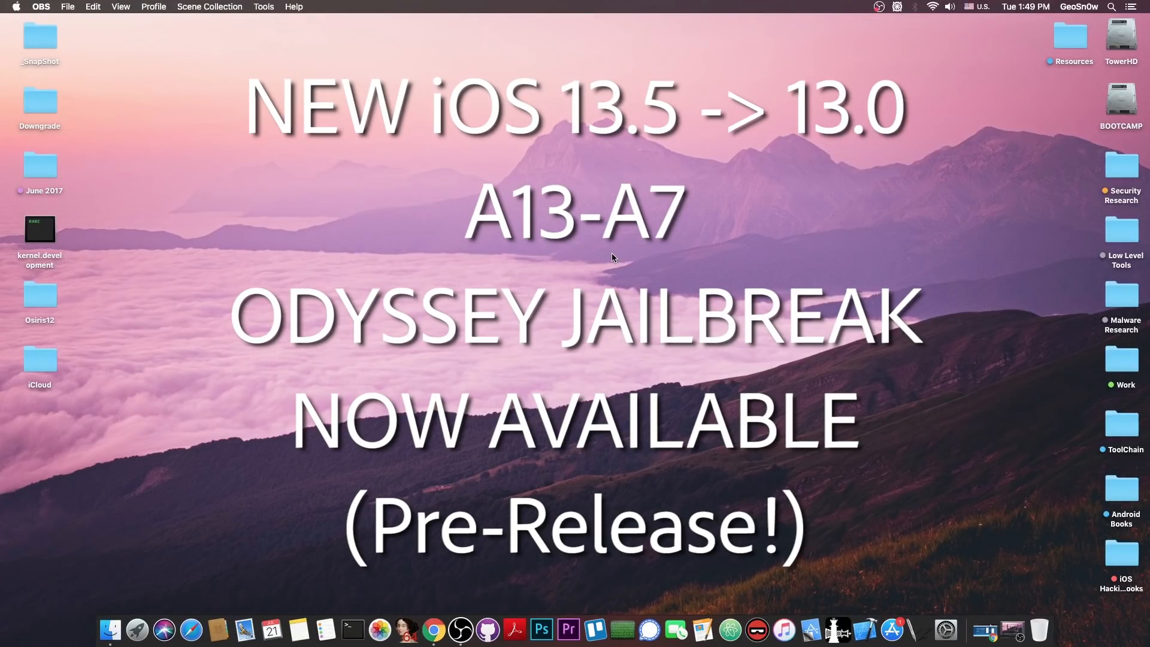
pyautogui.moveTo(865, 445)
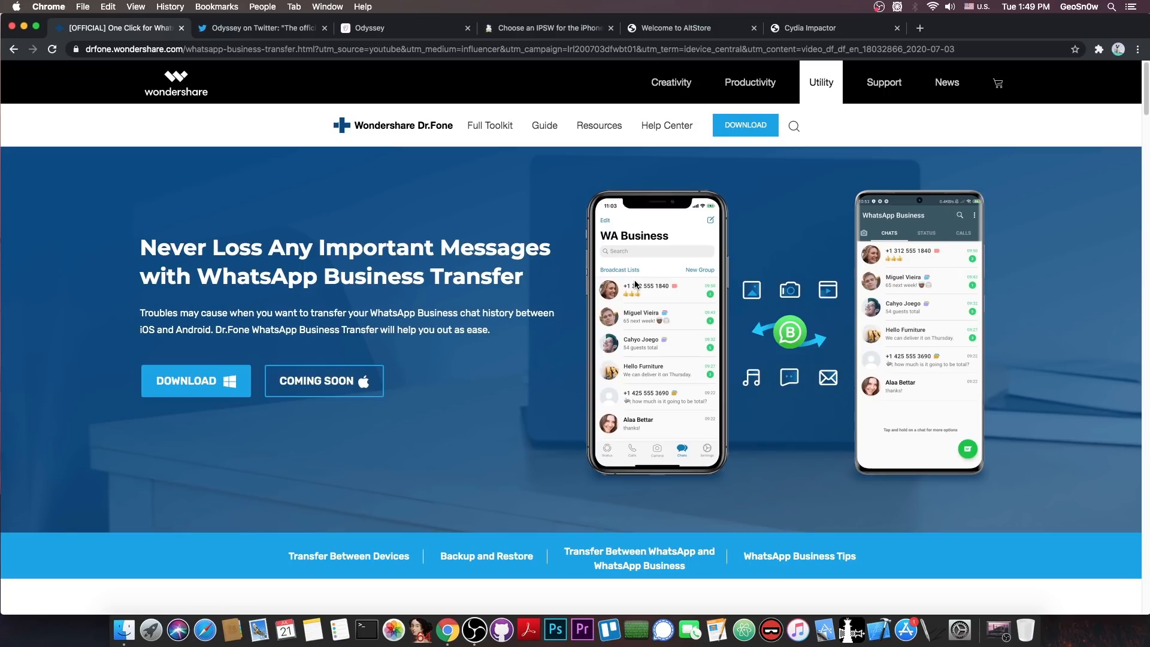
# Close the Wondershare sponsor page and scroll the Odyssey site down to its features section
pyautogui.click(117, 28)
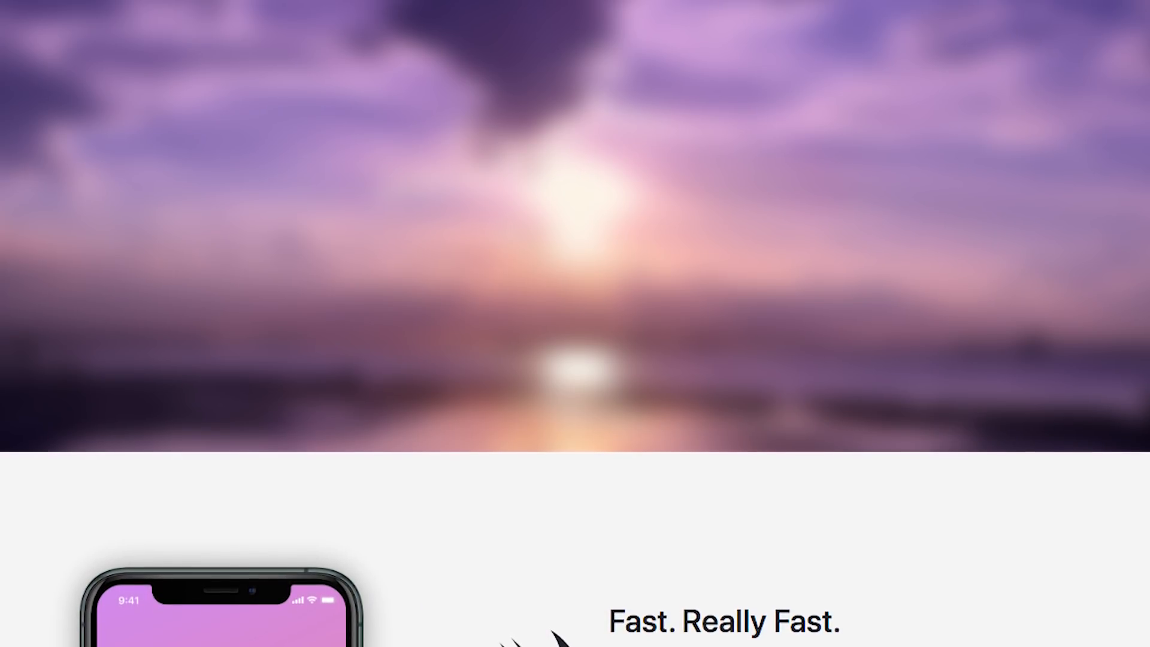
pyautogui.scroll(-3)
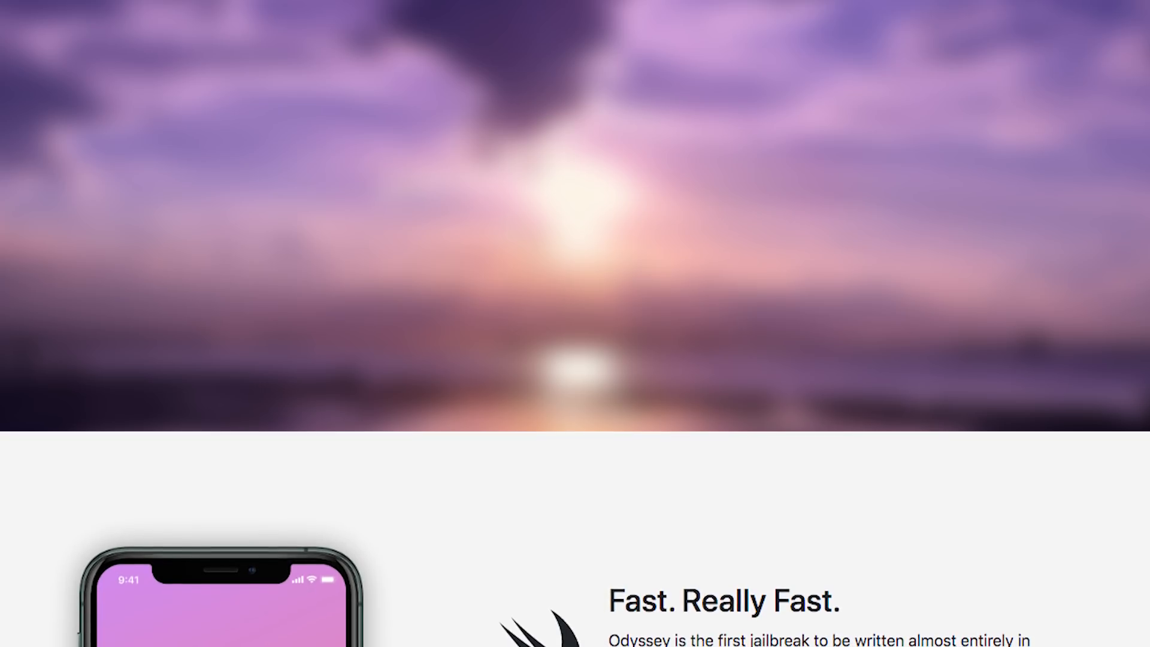
pyautogui.scroll(-3)
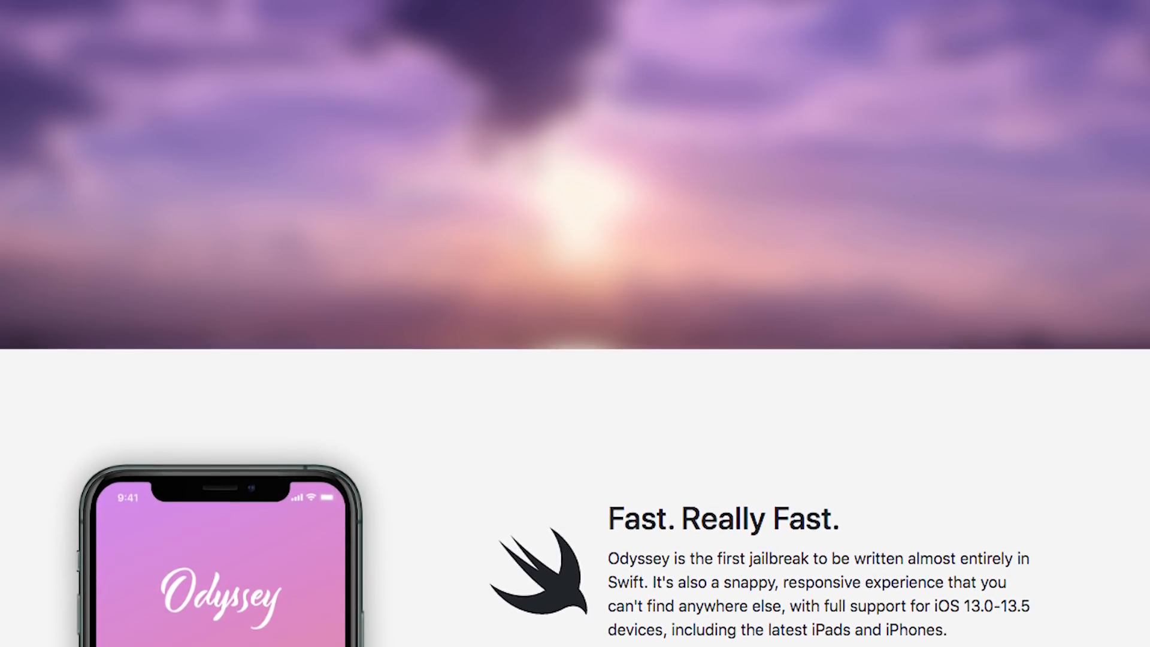
pyautogui.scroll(-3)
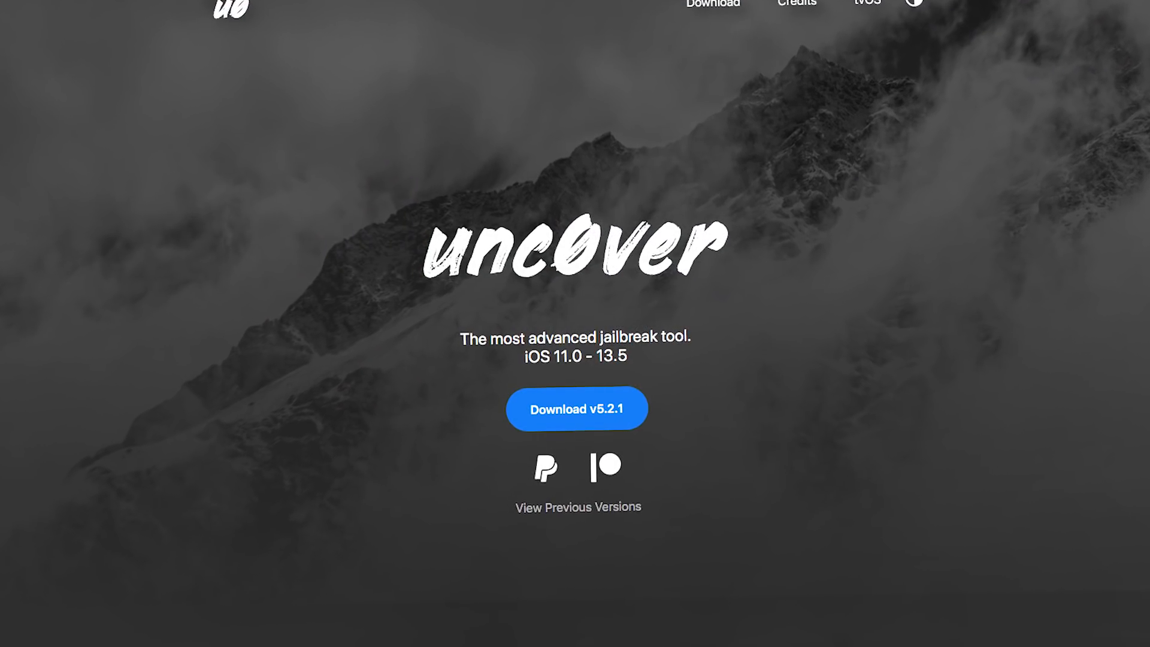
pyautogui.scroll(-3)
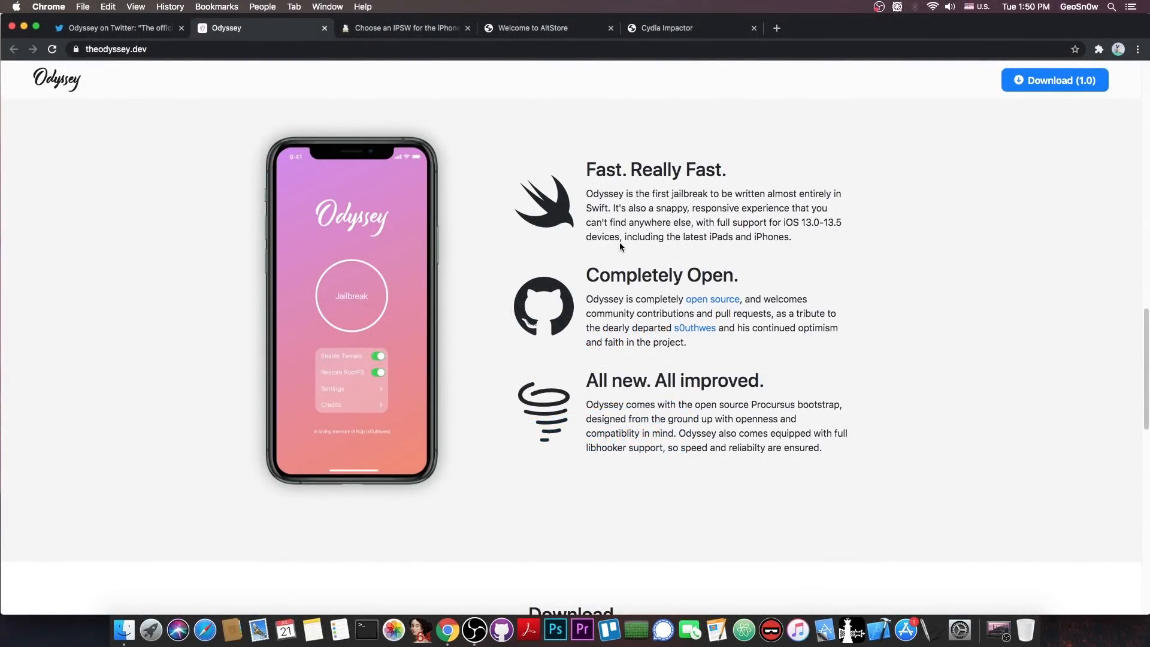
pyautogui.scroll(-3)
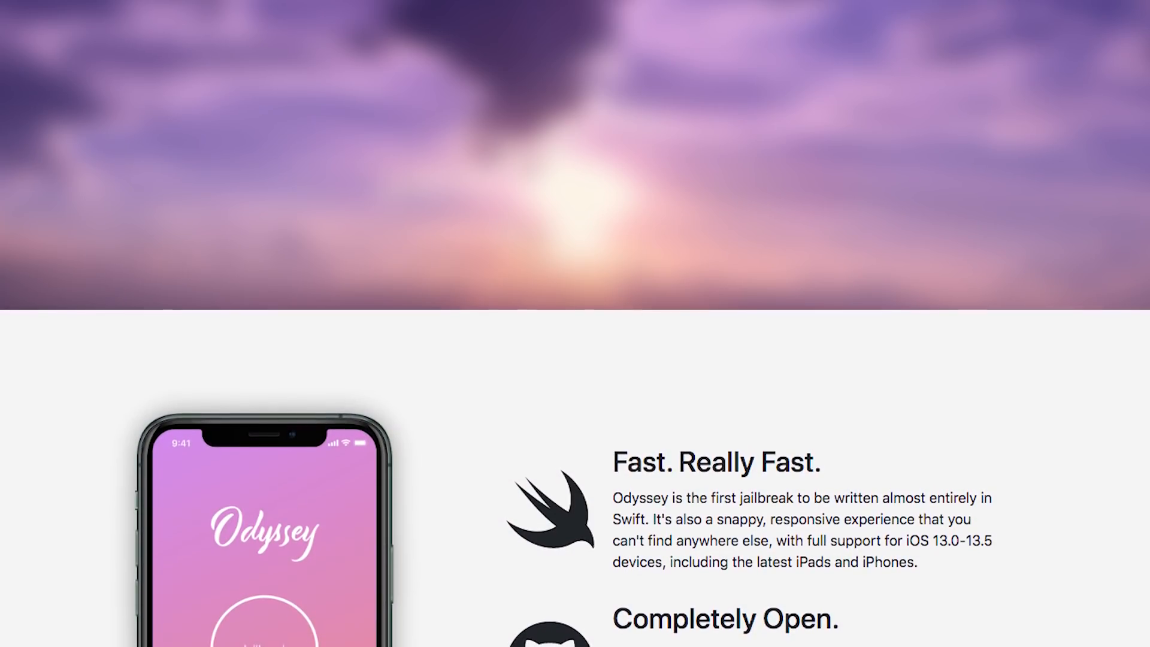
pyautogui.scroll(-3)
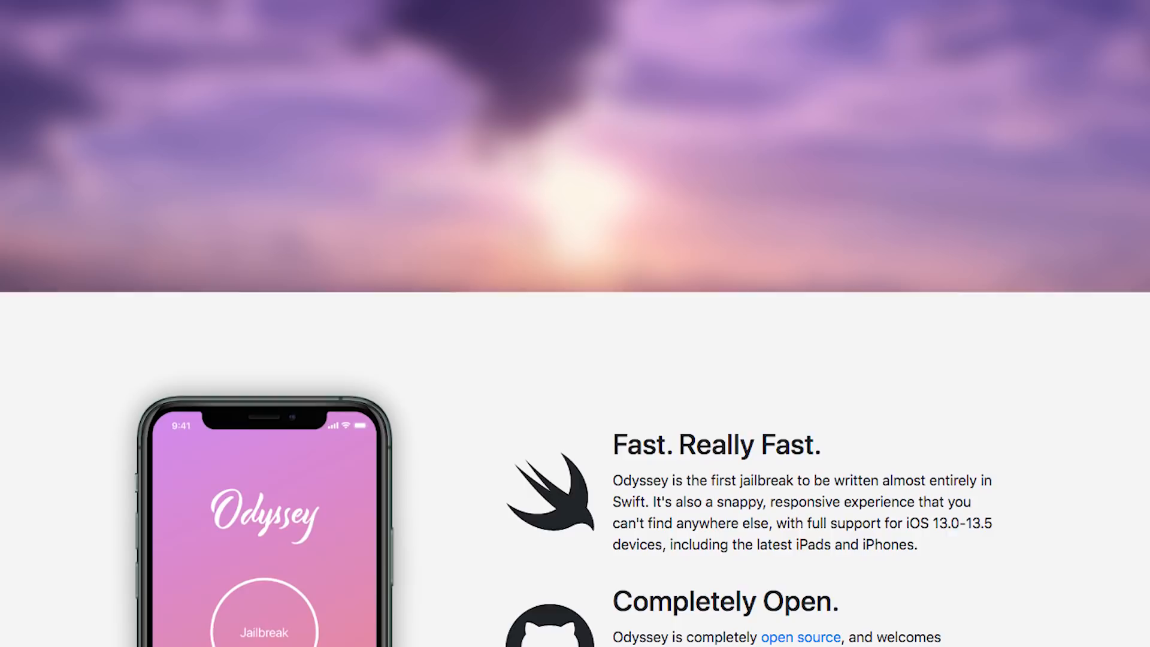
pyautogui.scroll(-3)
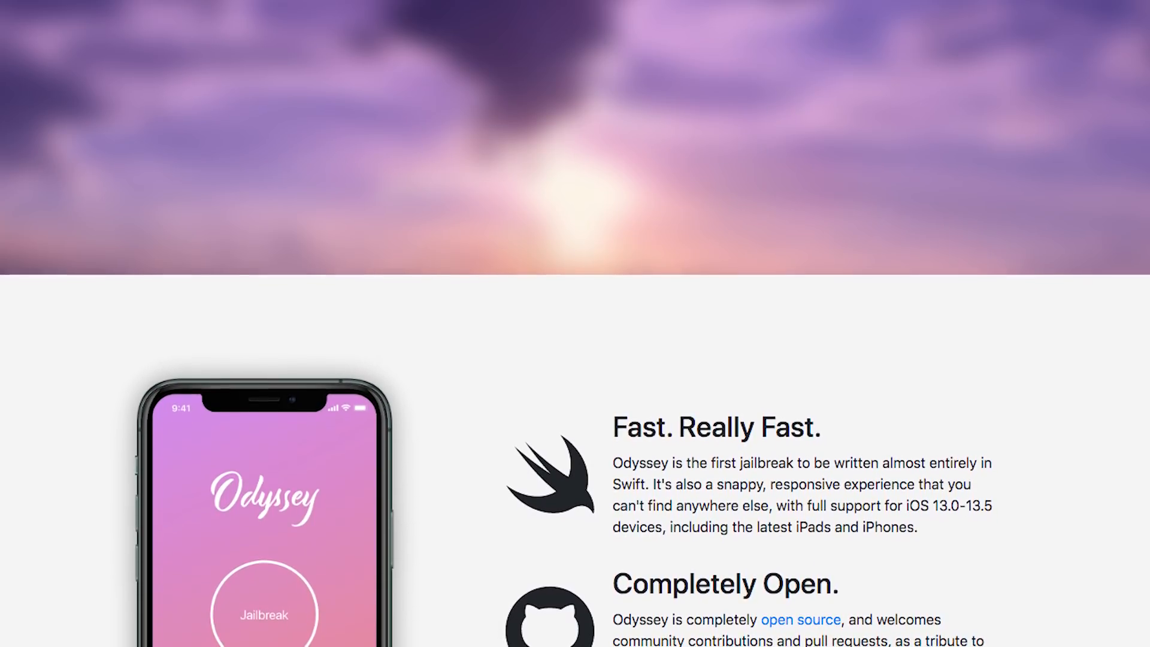
pyautogui.scroll(-3)
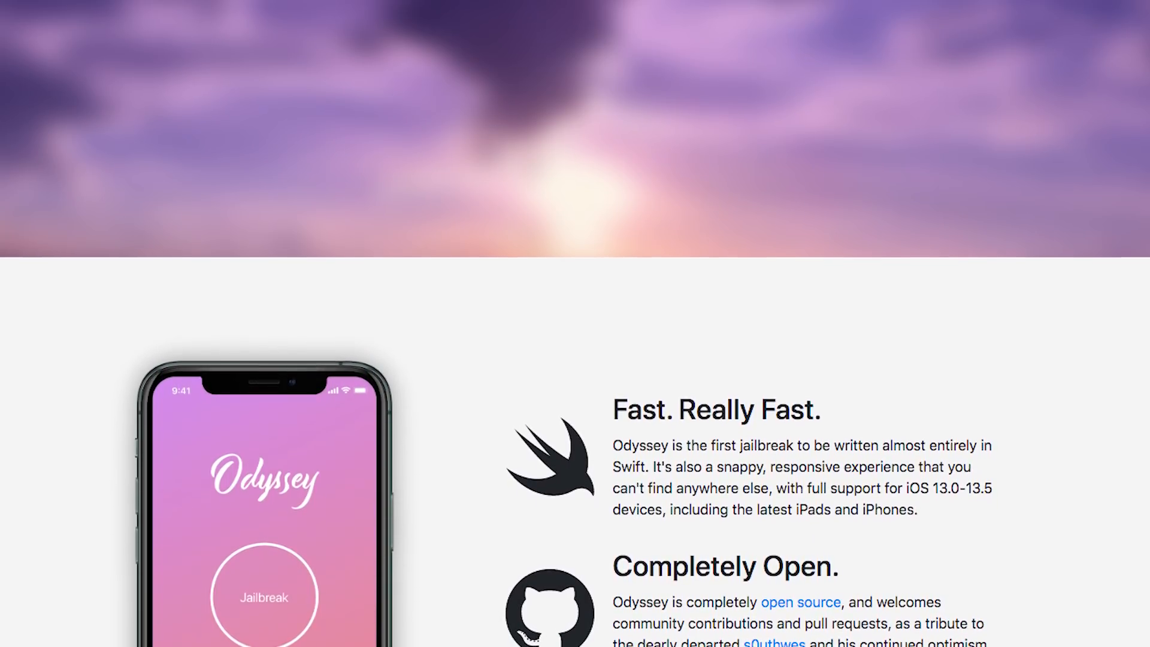
pyautogui.scroll(-3)
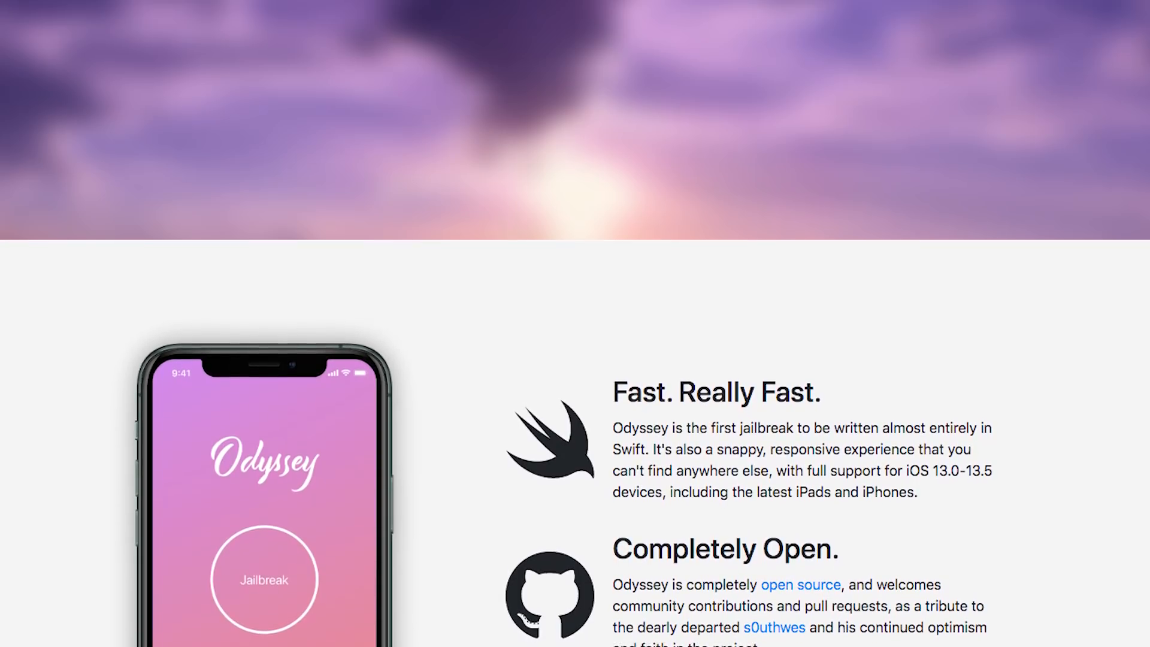
pyautogui.scroll(-3)
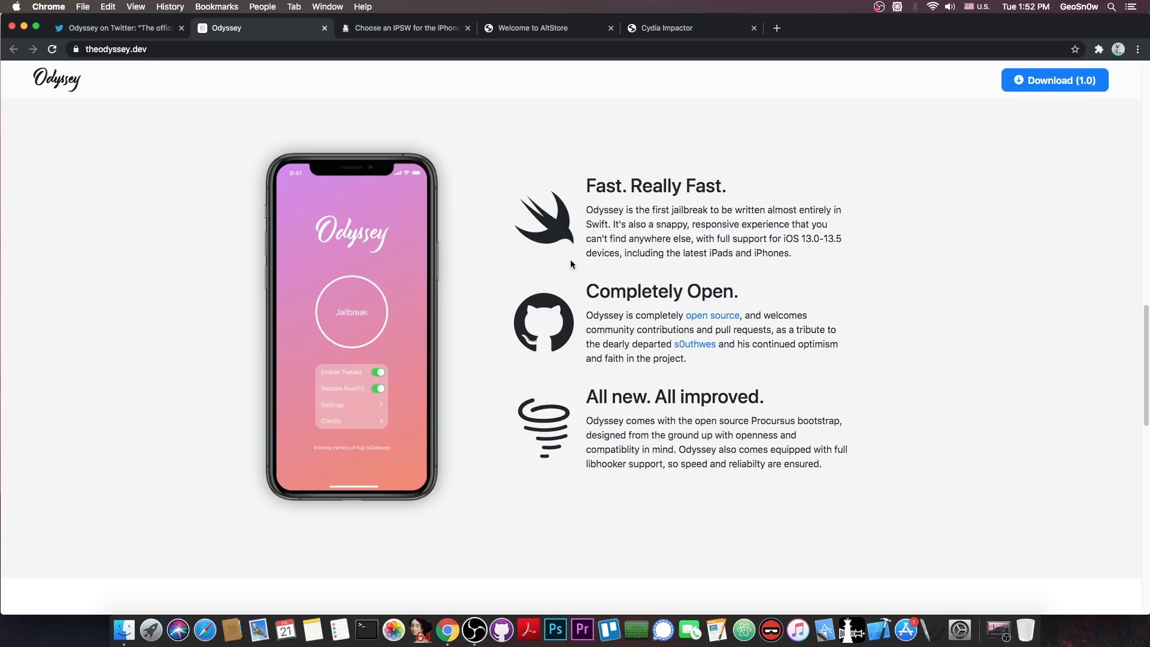
pyautogui.moveTo(560, 255)
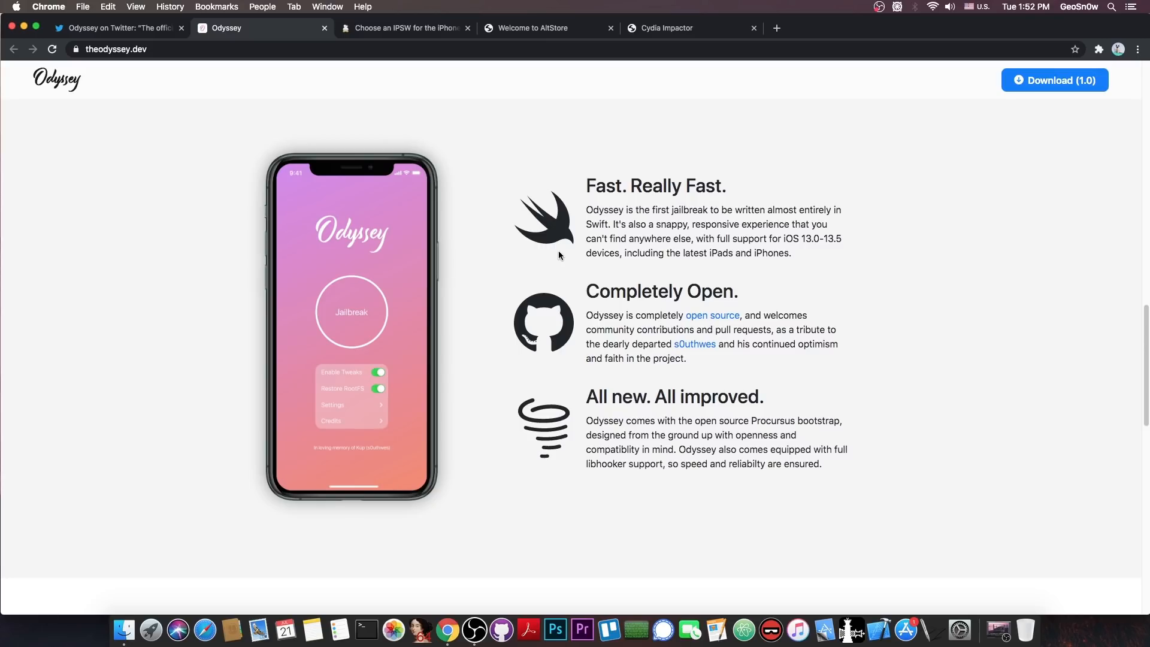
pyautogui.scroll(-3)
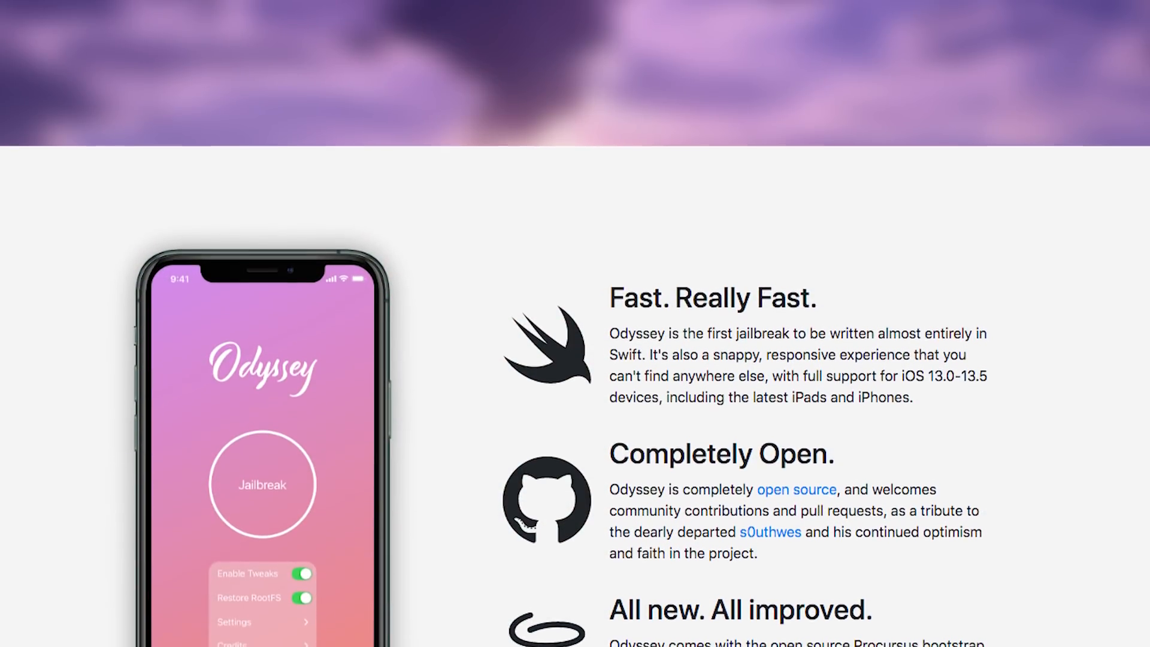
pyautogui.scroll(-3)
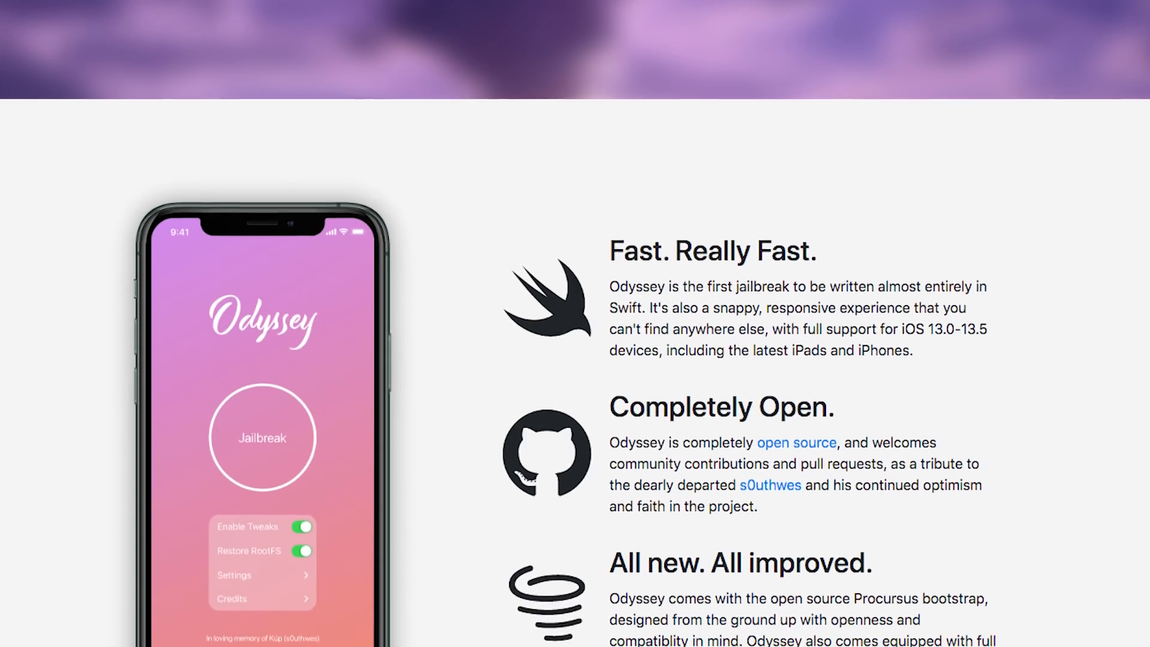
pyautogui.scroll(-3)
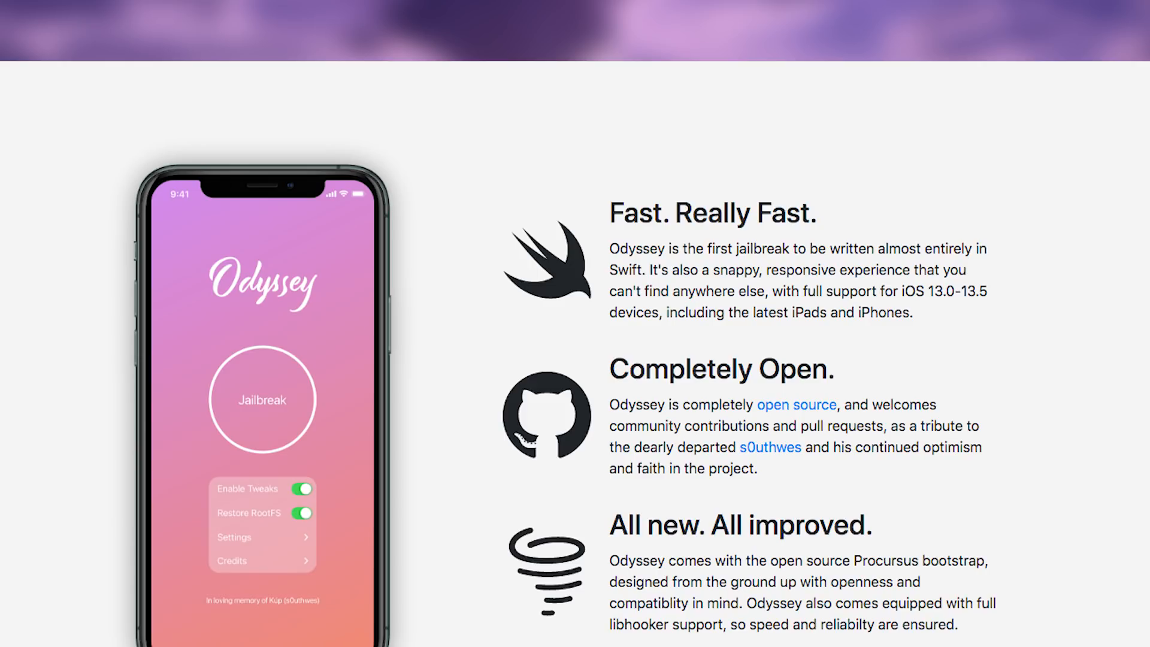
pyautogui.scroll(-3)
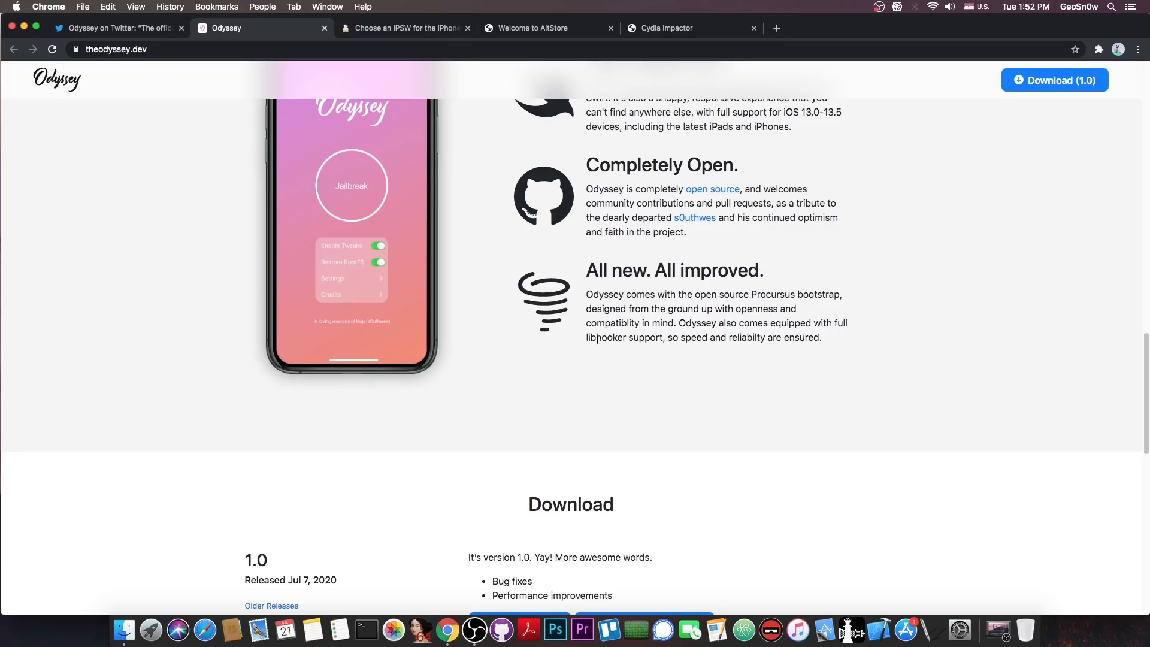
pyautogui.scroll(3)
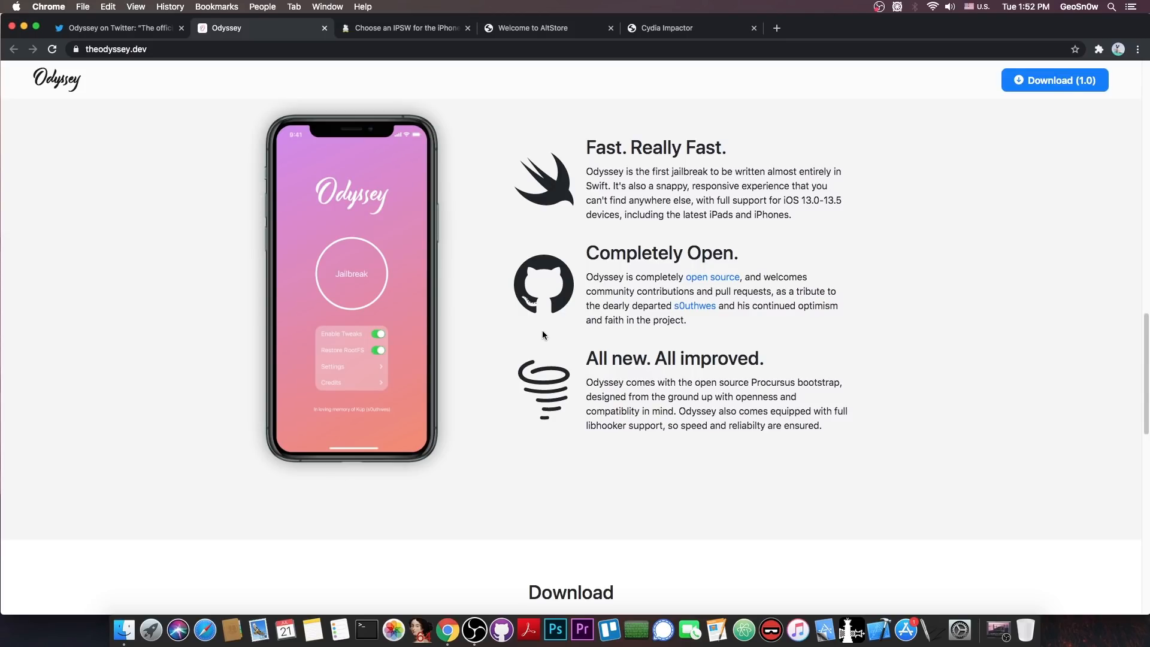
pyautogui.moveTo(593, 330)
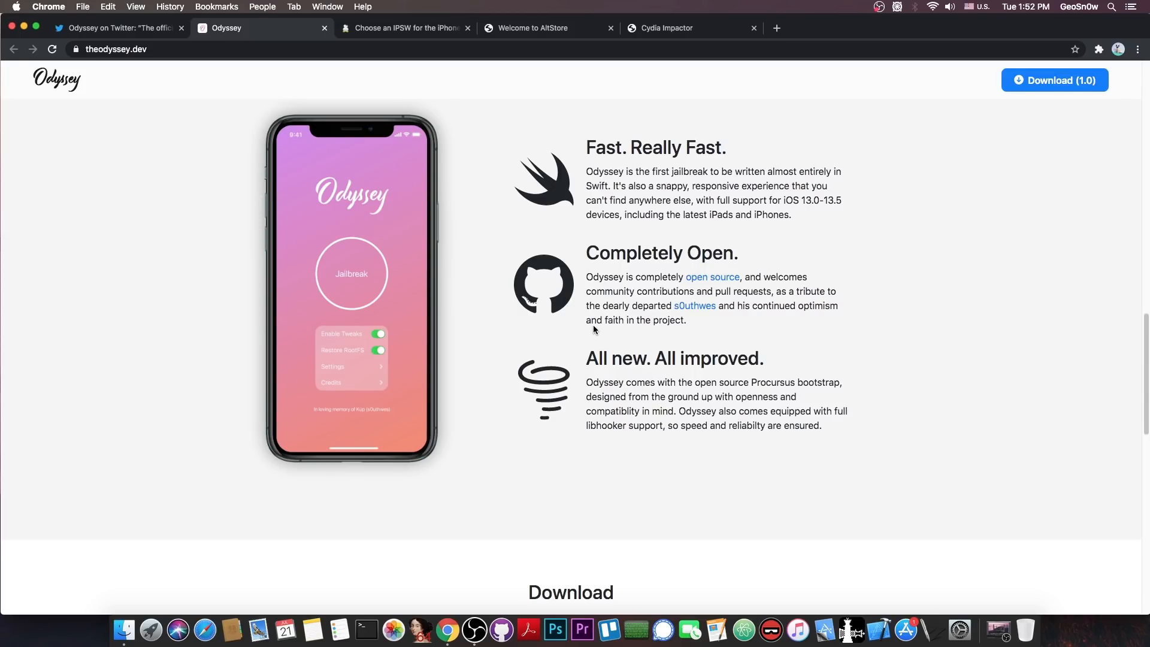
# Scroll the Odyssey site down to its Download section for version 1.0
pyautogui.scroll(-3)
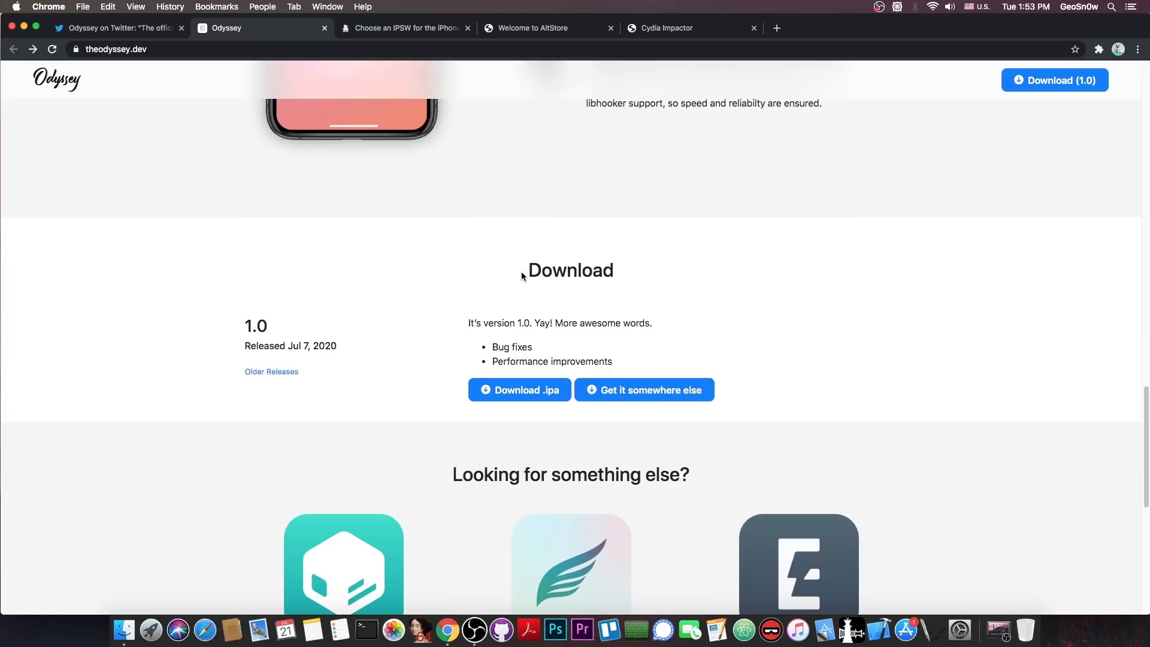
pyautogui.moveTo(534, 332)
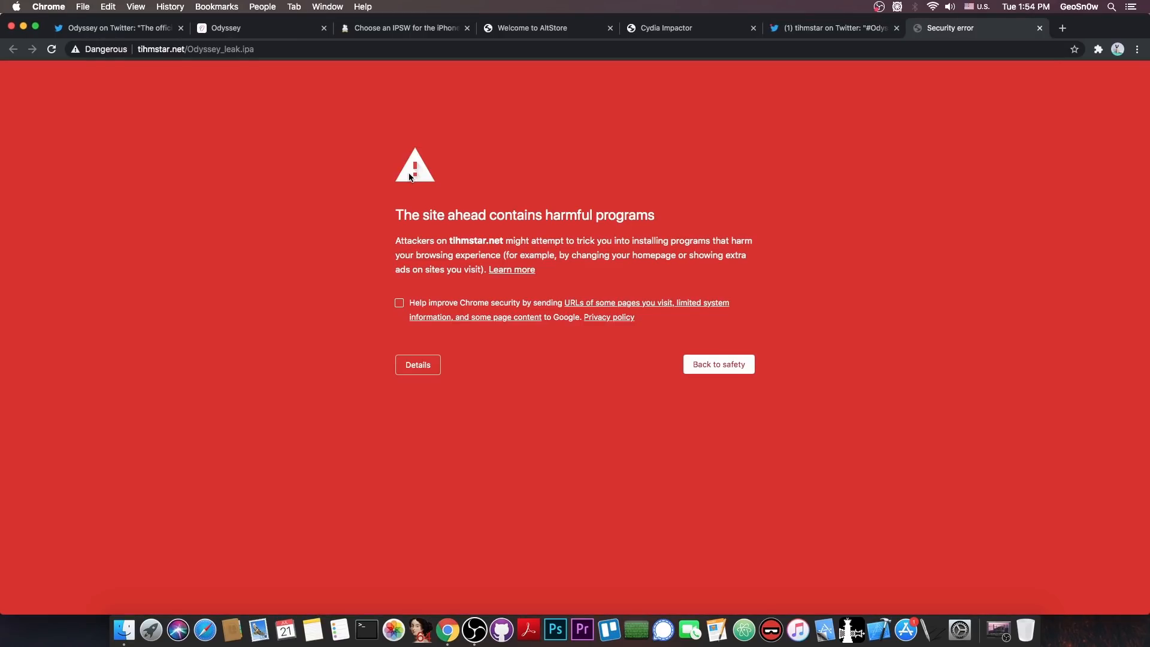
# Expand the tihmstar.net harmful-programs warning details, try visiting the site anyway, then re-expand the details
pyautogui.click(417, 364)
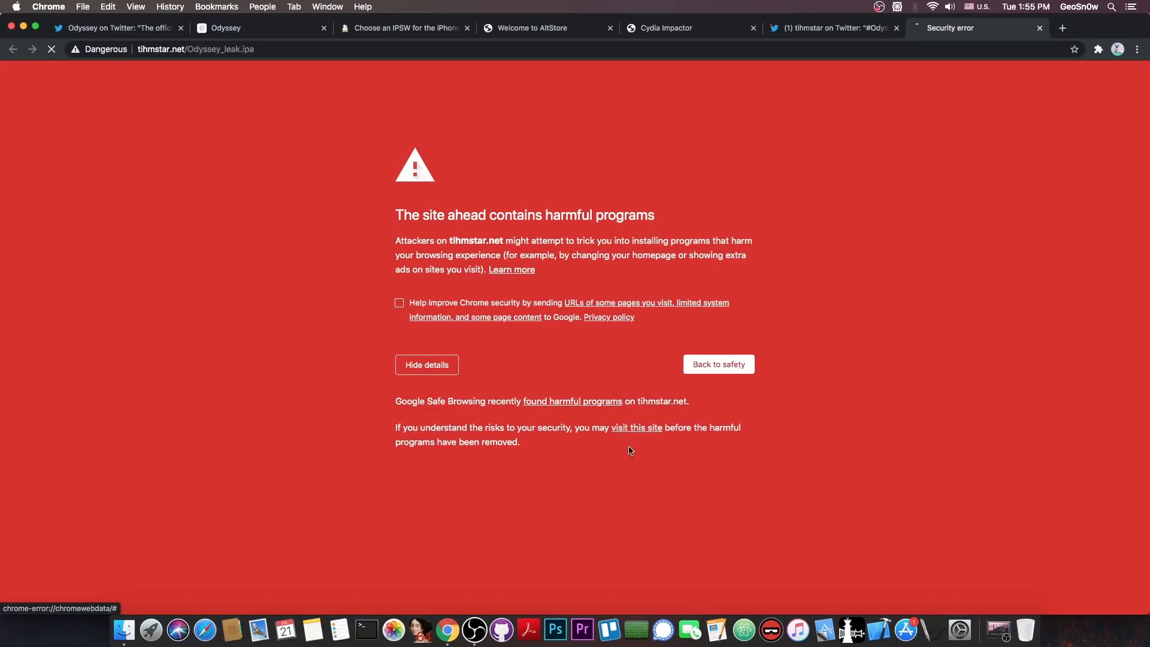
pyautogui.click(427, 364)
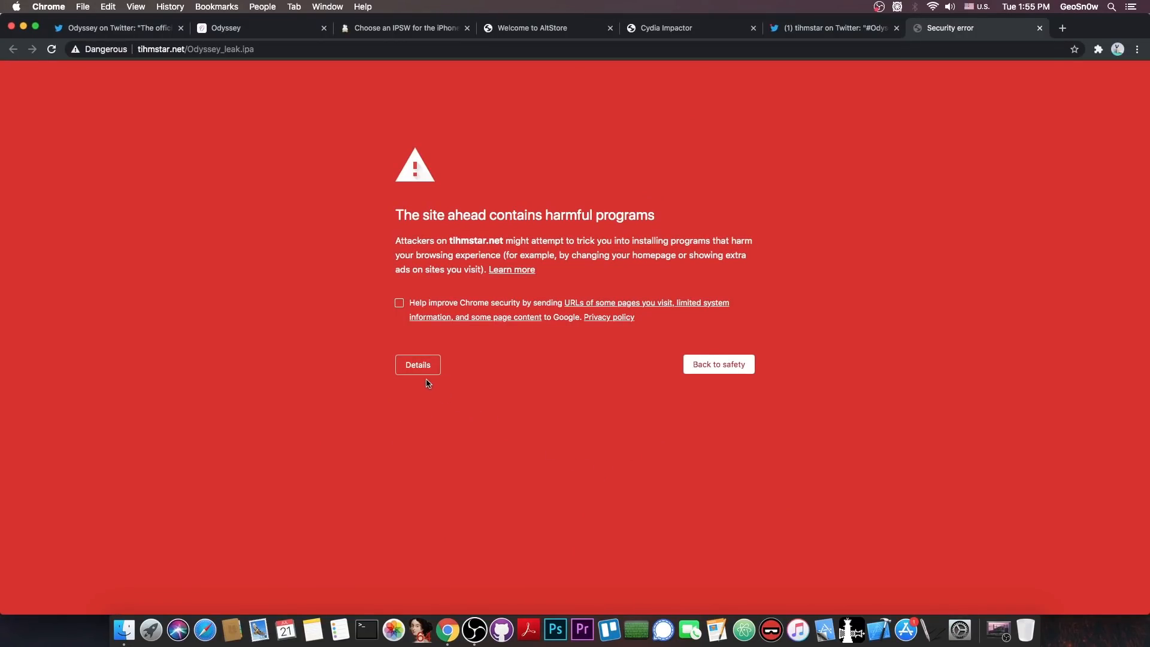
pyautogui.click(417, 364)
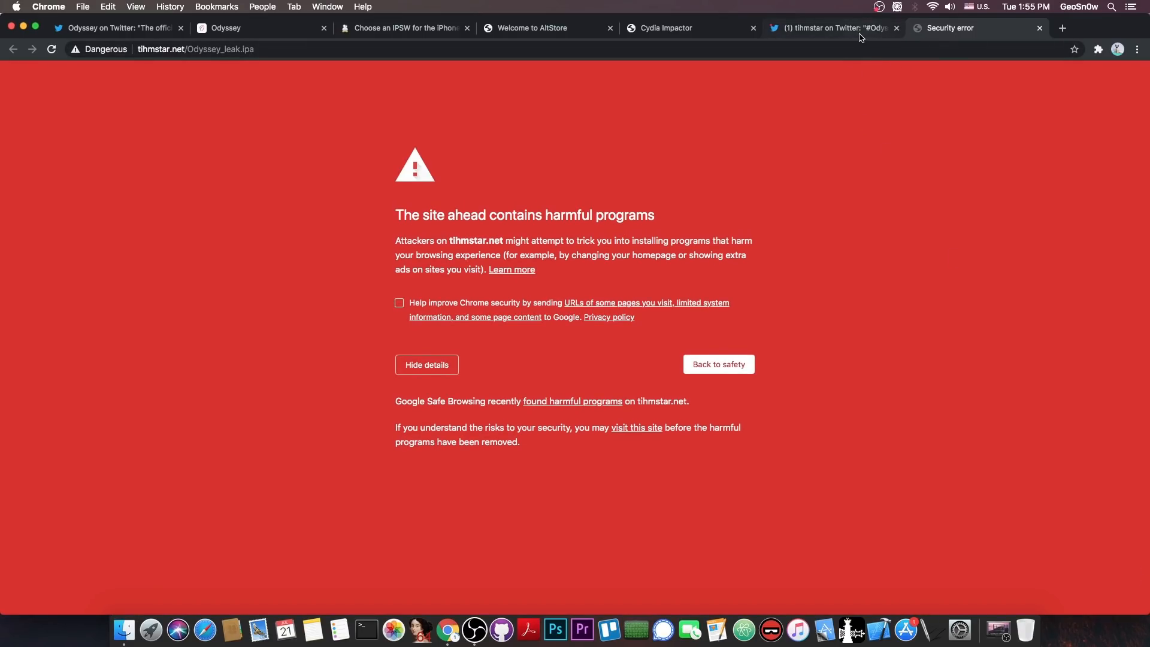
pyautogui.click(833, 28)
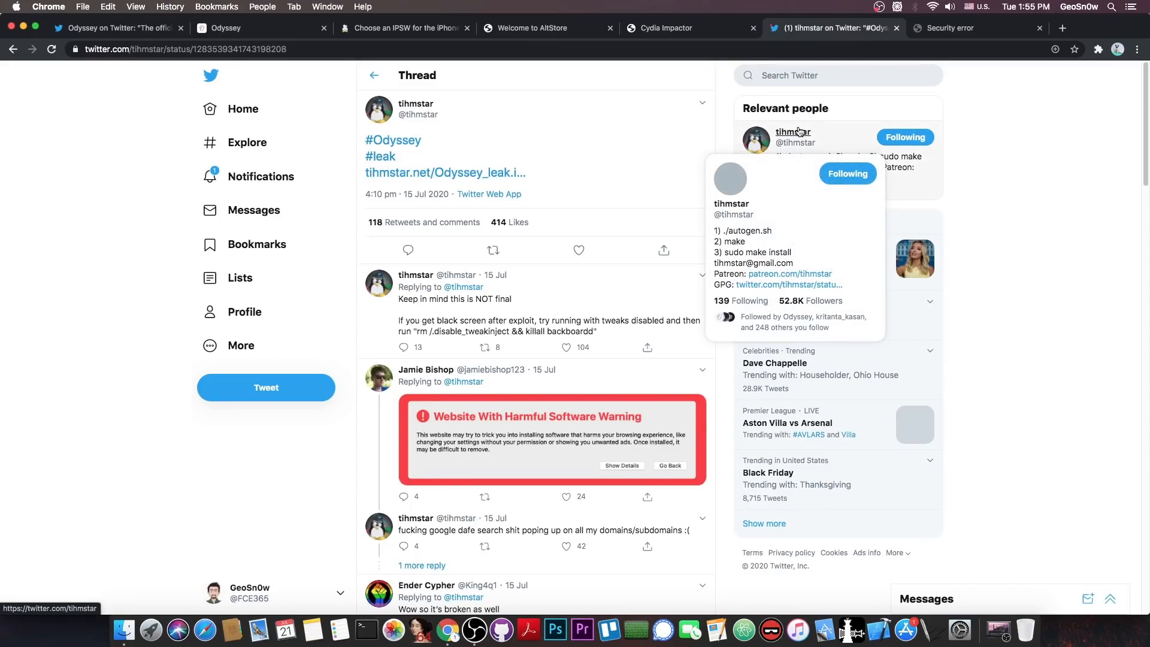
pyautogui.moveTo(524, 162)
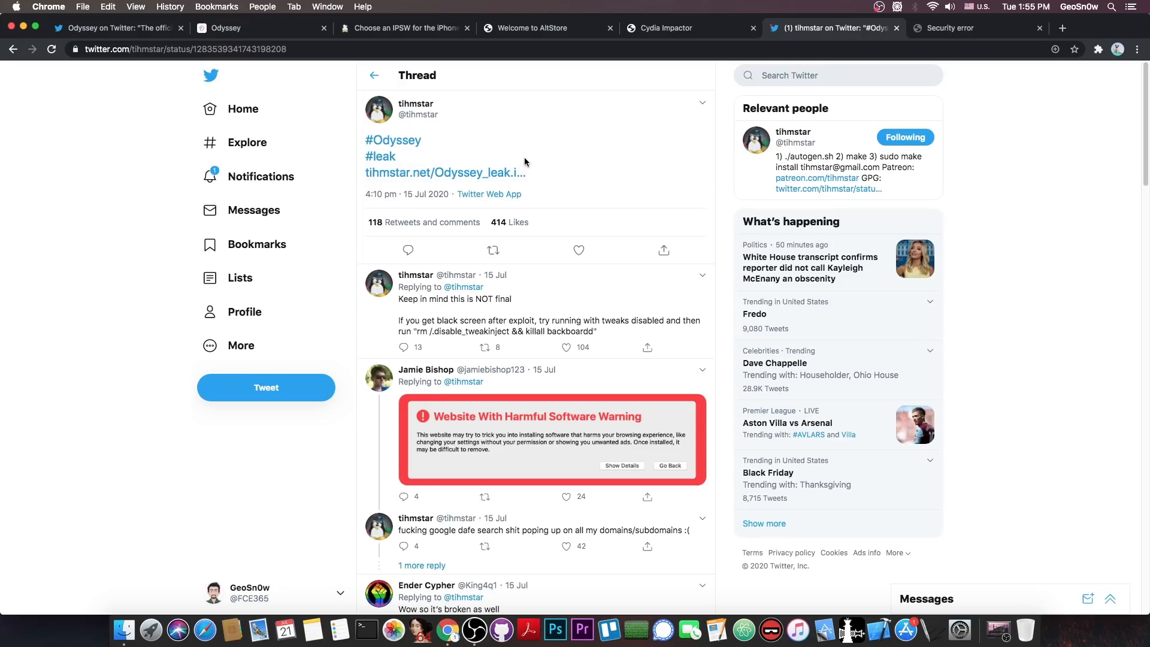
pyautogui.moveTo(518, 152)
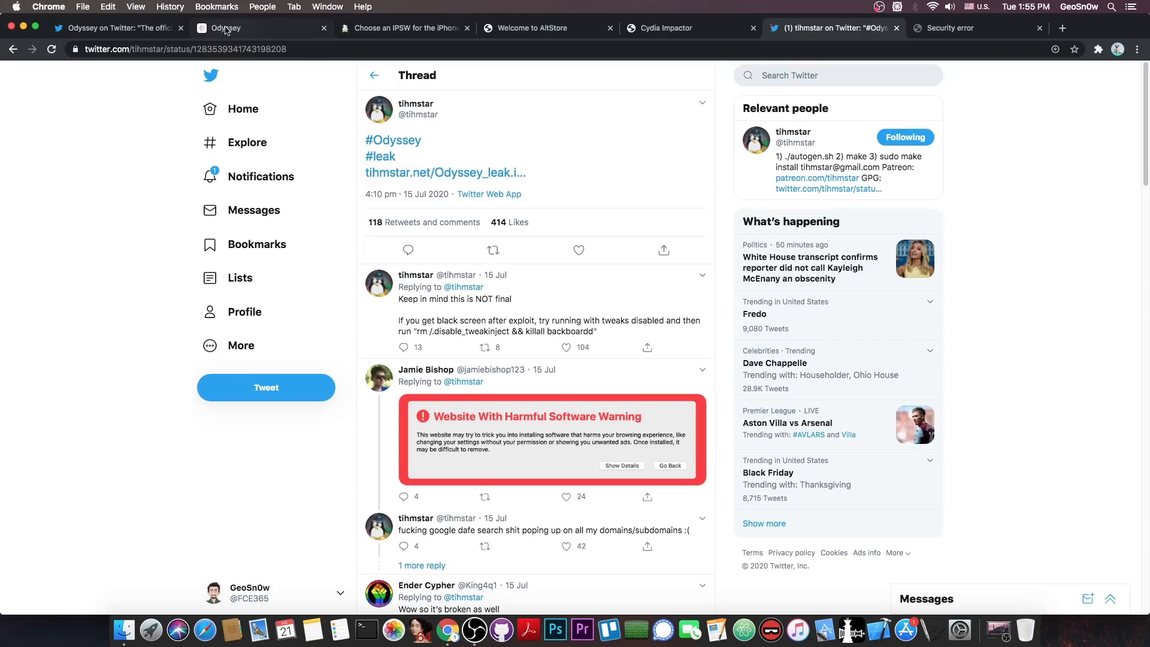
pyautogui.click(259, 28)
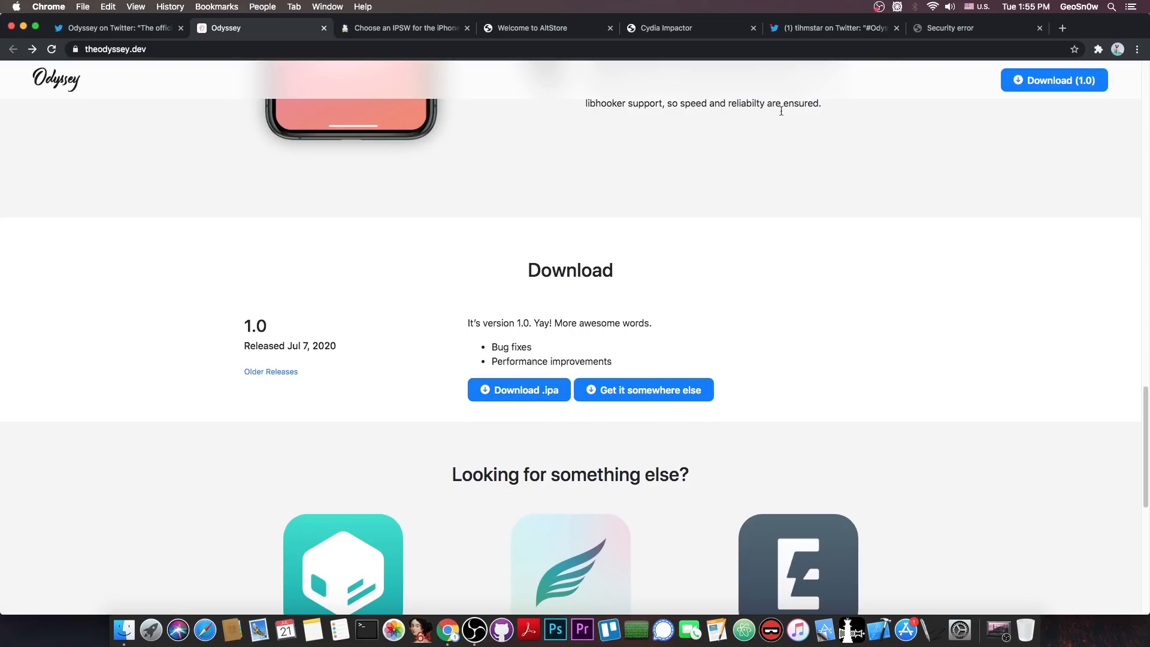
pyautogui.click(833, 28)
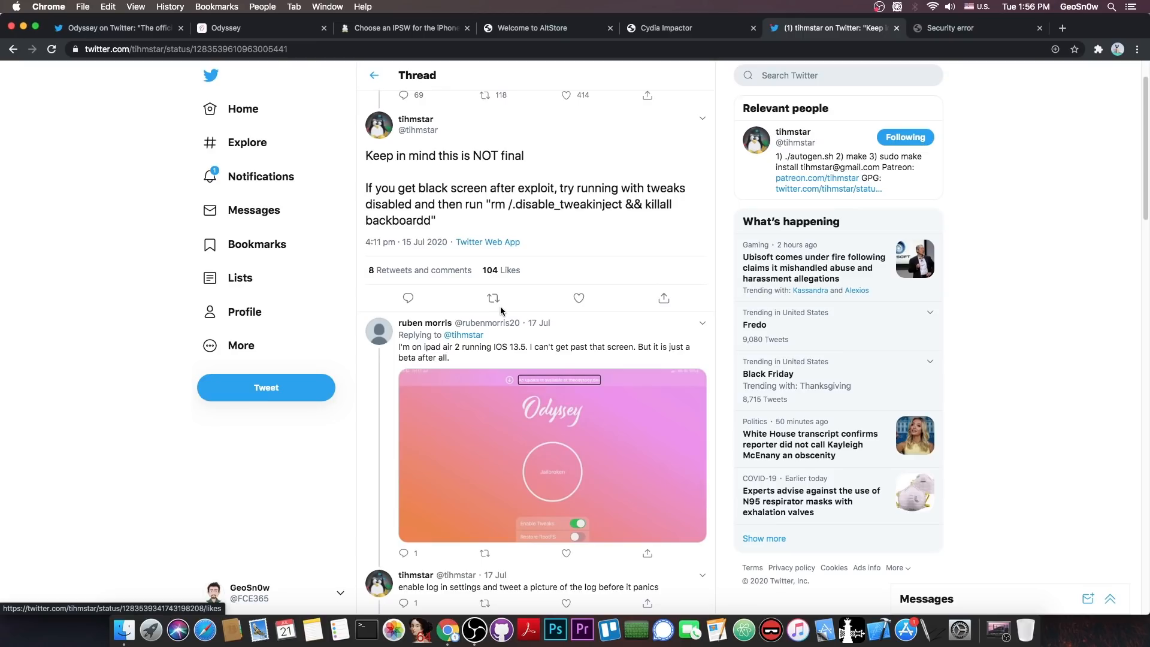
pyautogui.moveTo(508, 218)
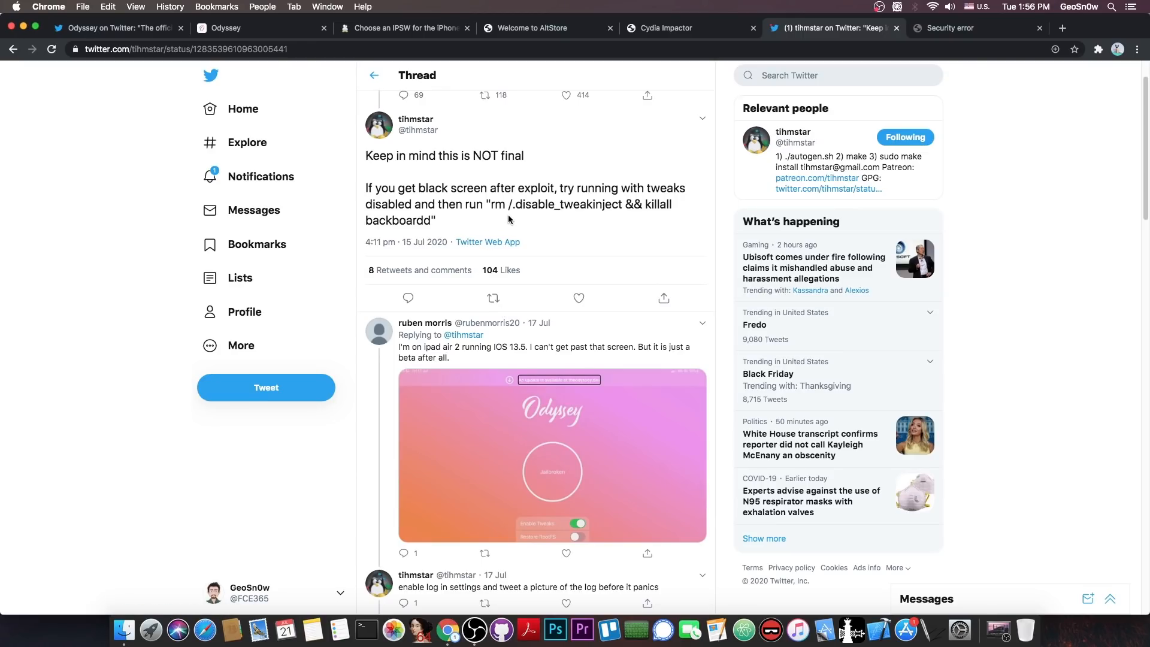
pyautogui.moveTo(557, 219)
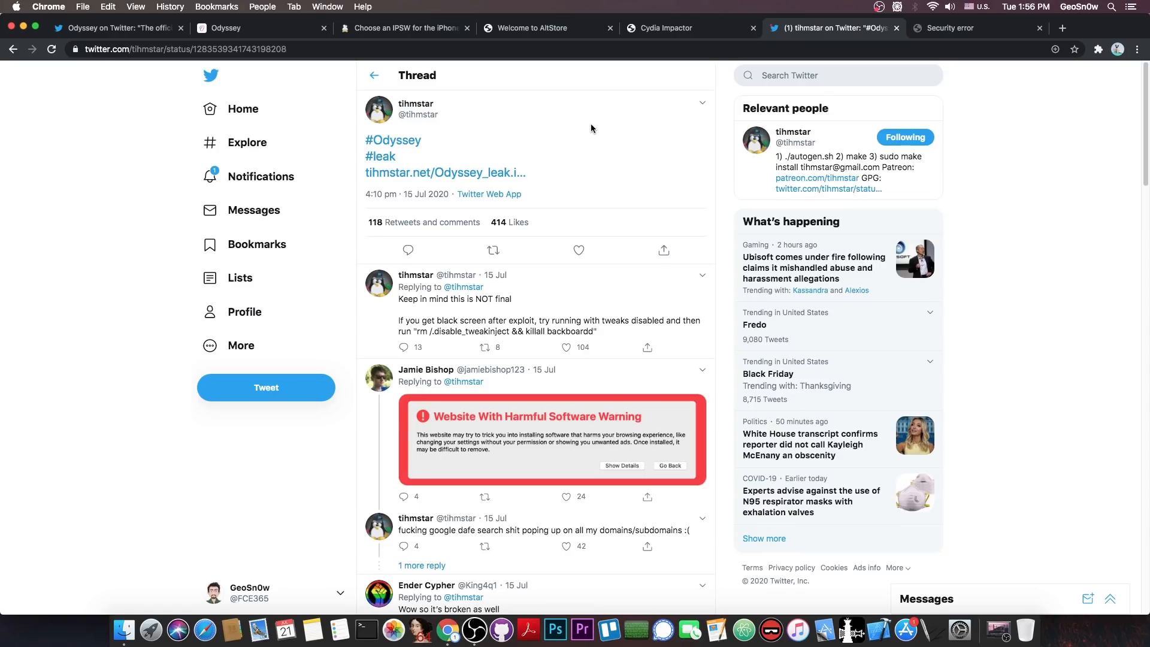
# Check the unavailable linked tweet and tihmstar's leak thread, then return to the Odyssey site
pyautogui.click(257, 27)
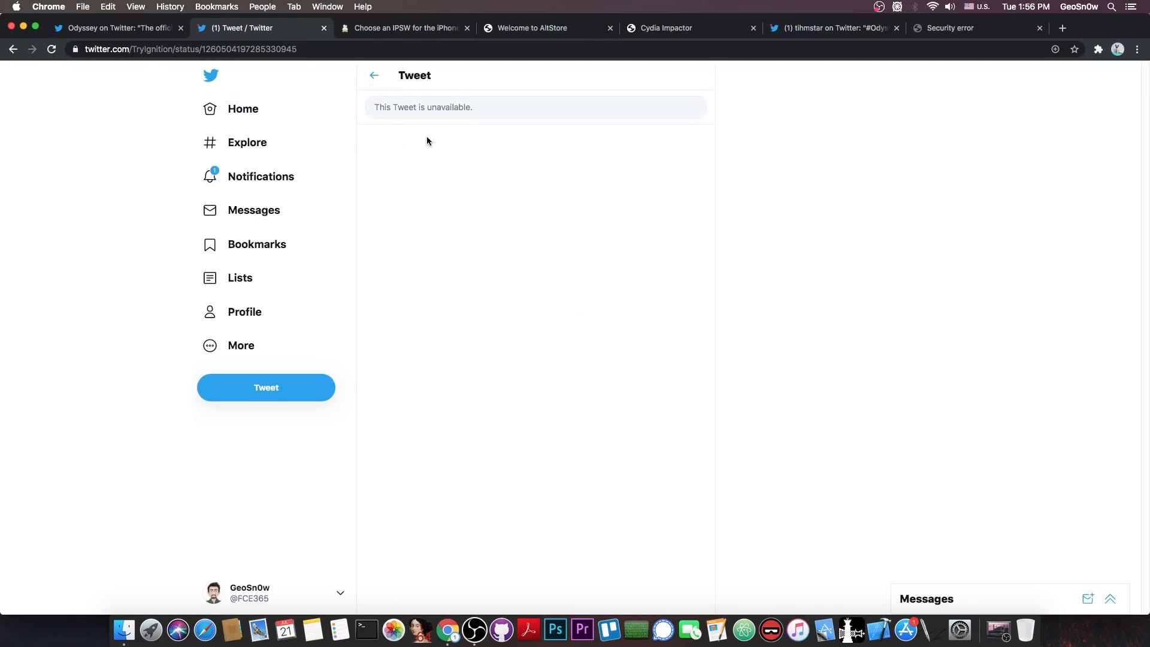
pyautogui.moveTo(423, 147)
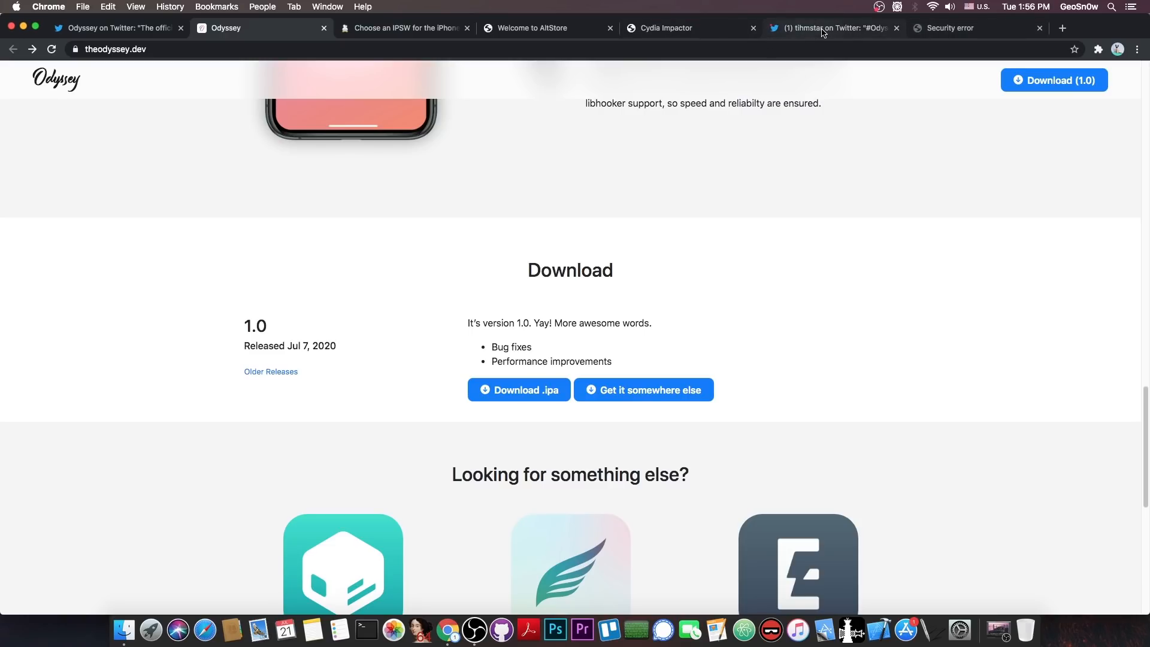
pyautogui.click(832, 27)
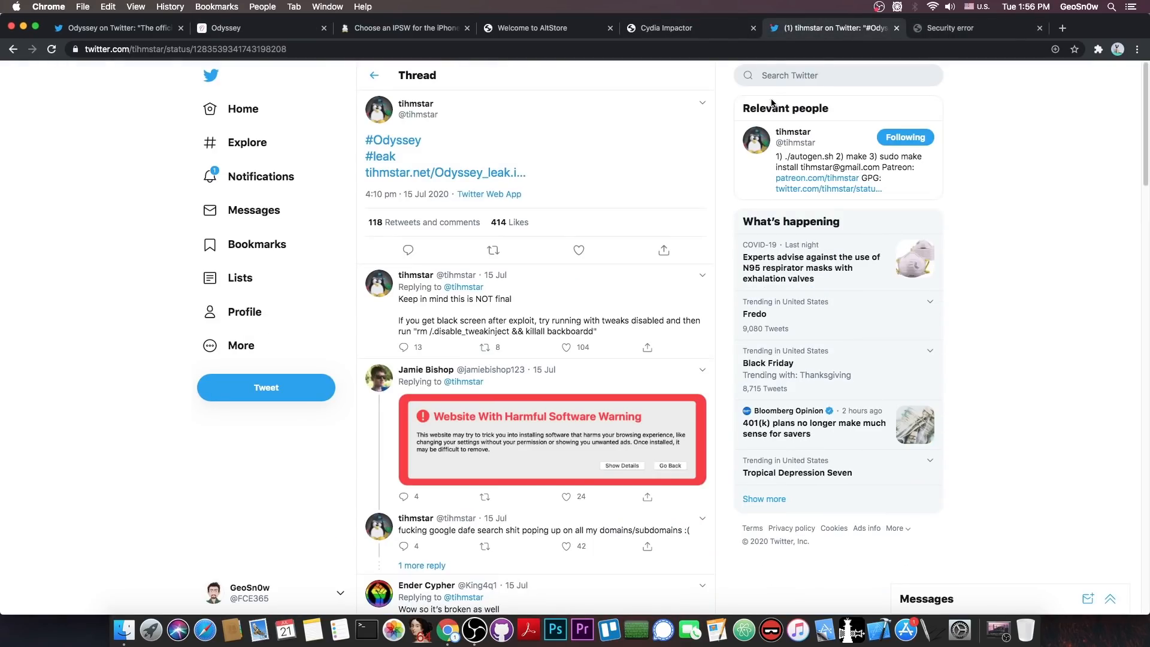
pyautogui.moveTo(497, 180)
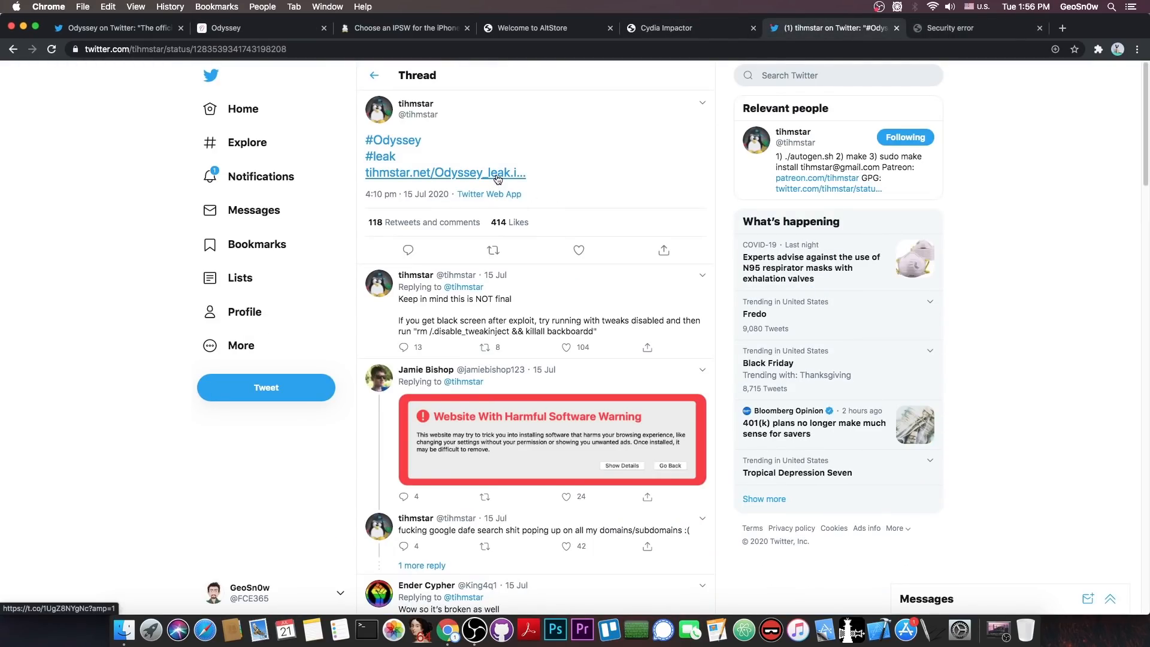
pyautogui.moveTo(446, 172)
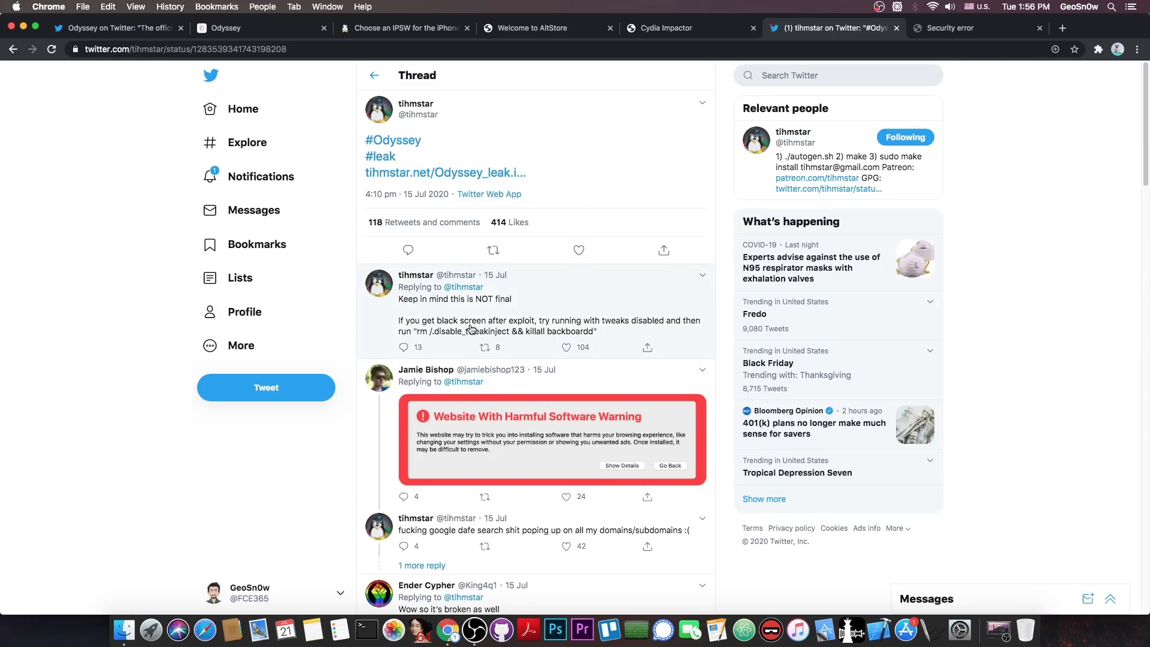
pyautogui.moveTo(477, 336)
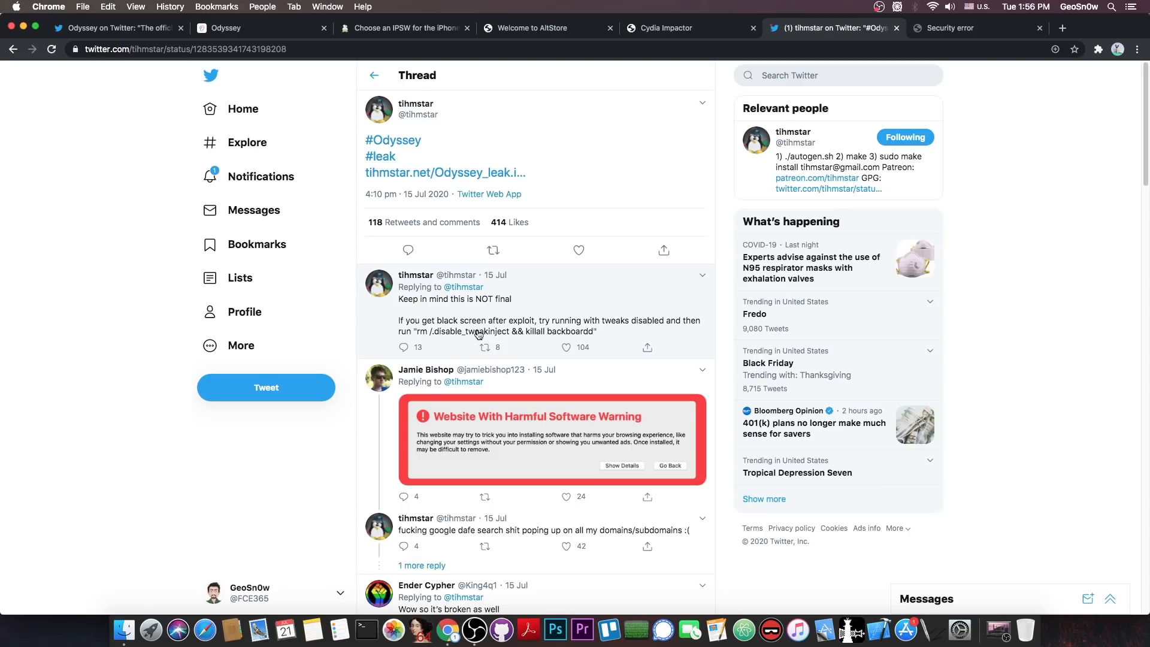
pyautogui.click(260, 28)
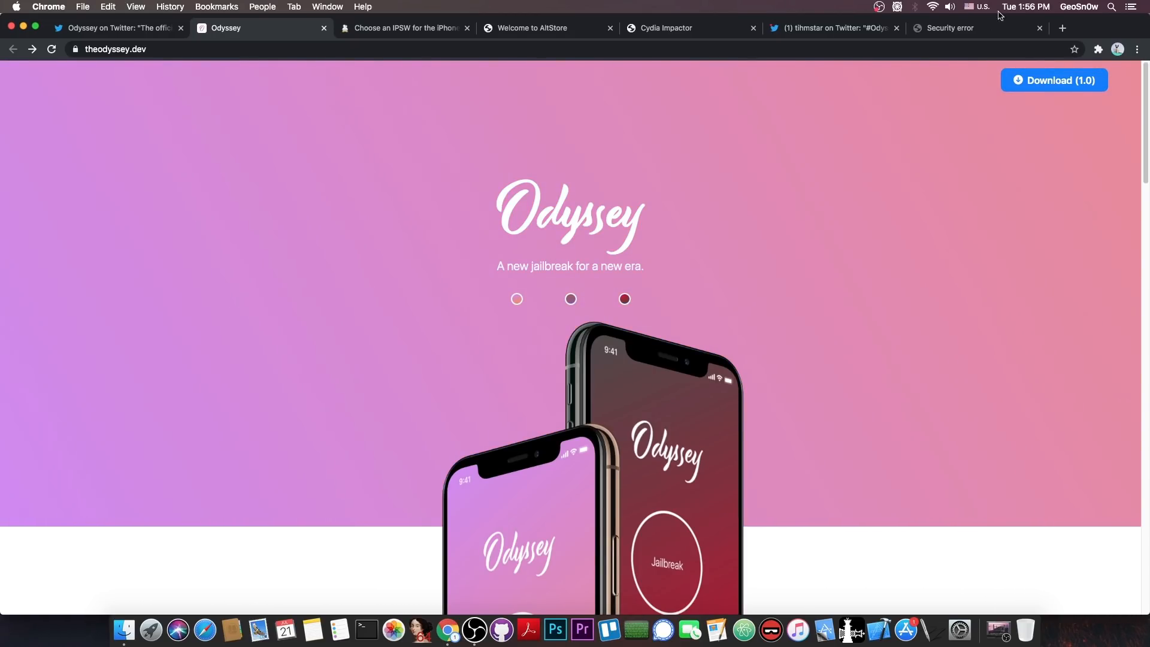
# Switch back to tihmstar's Twitter thread with the Odyssey leak link tweet
pyautogui.click(832, 27)
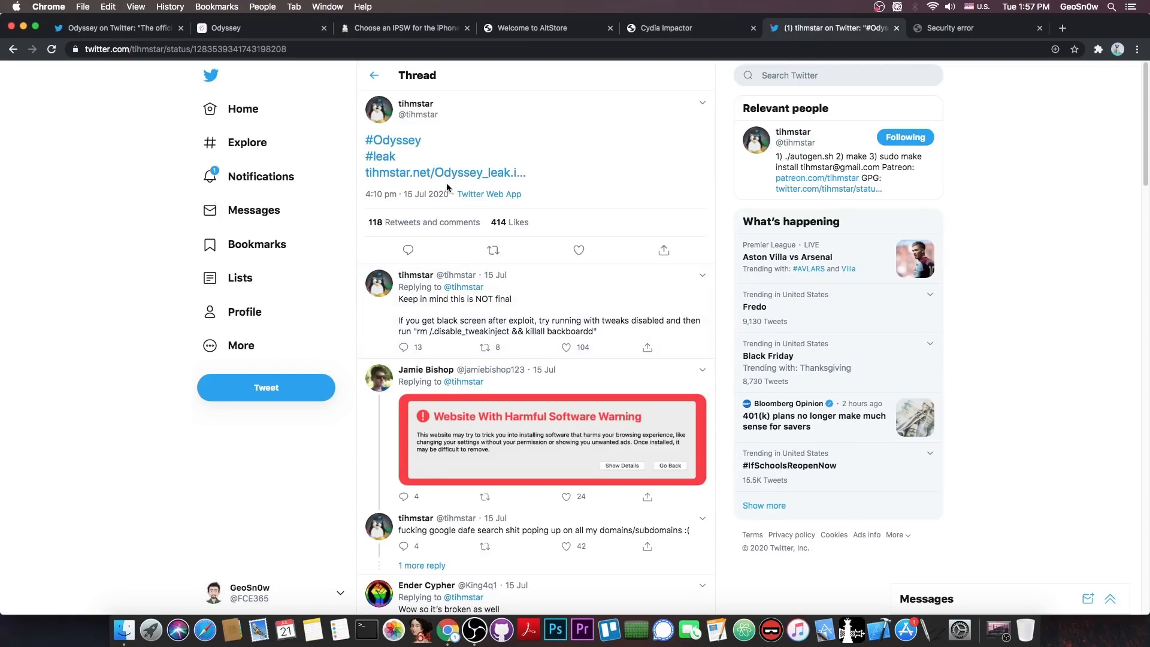
pyautogui.moveTo(445, 172)
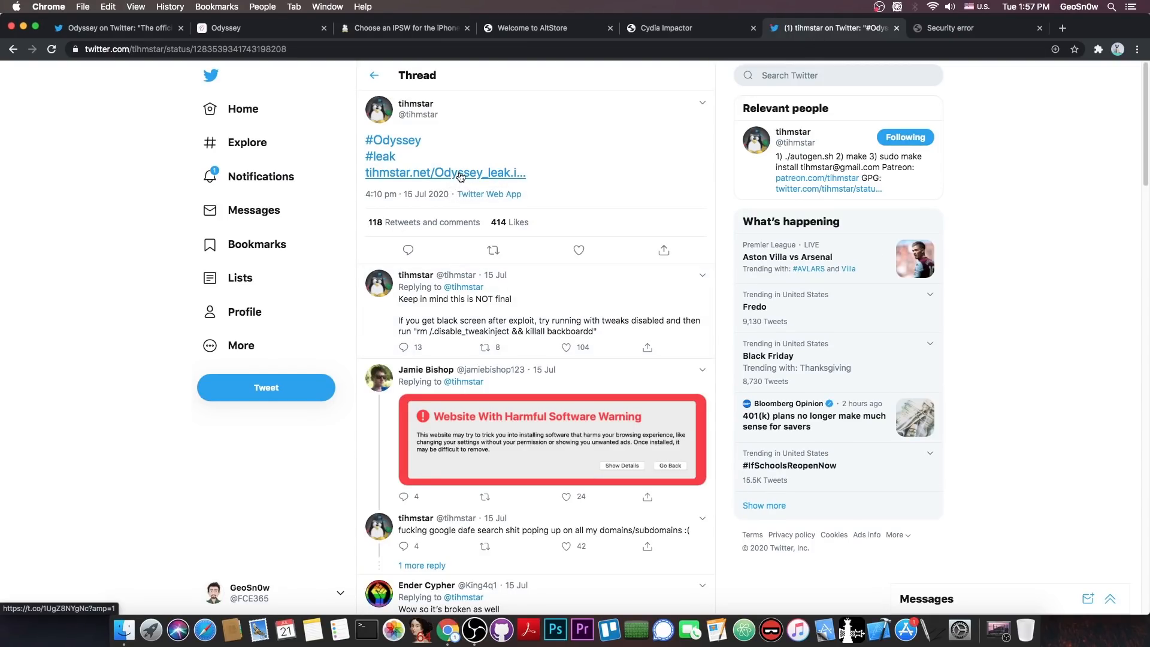
pyautogui.moveTo(446, 172)
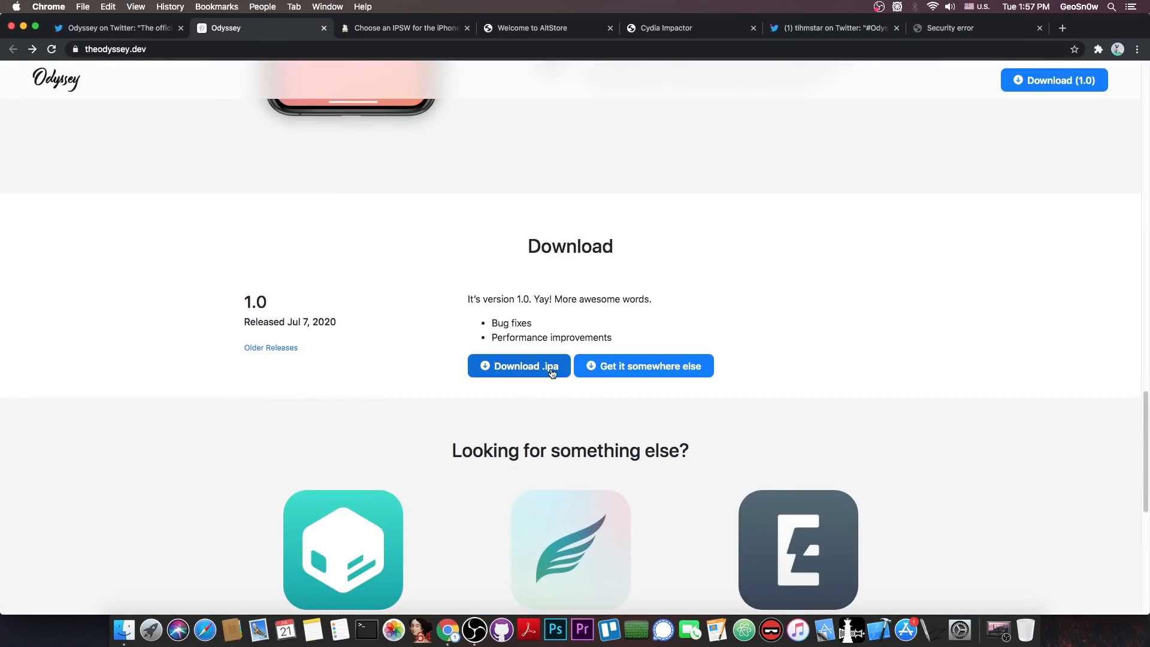
pyautogui.moveTo(655, 182)
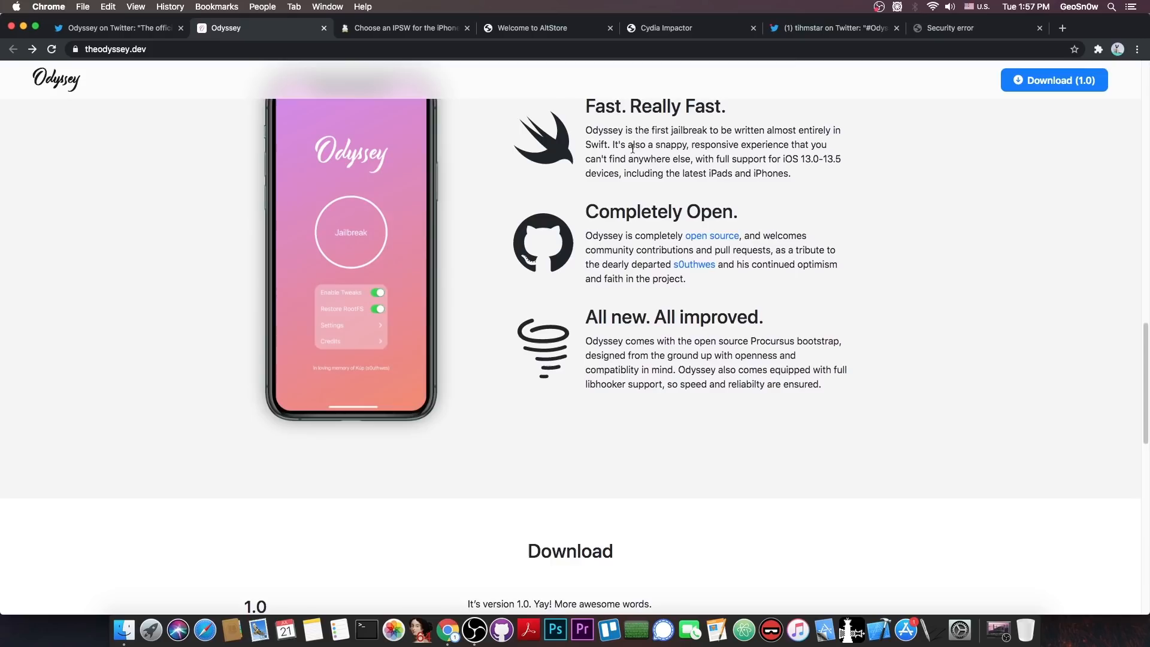
pyautogui.moveTo(701, 245)
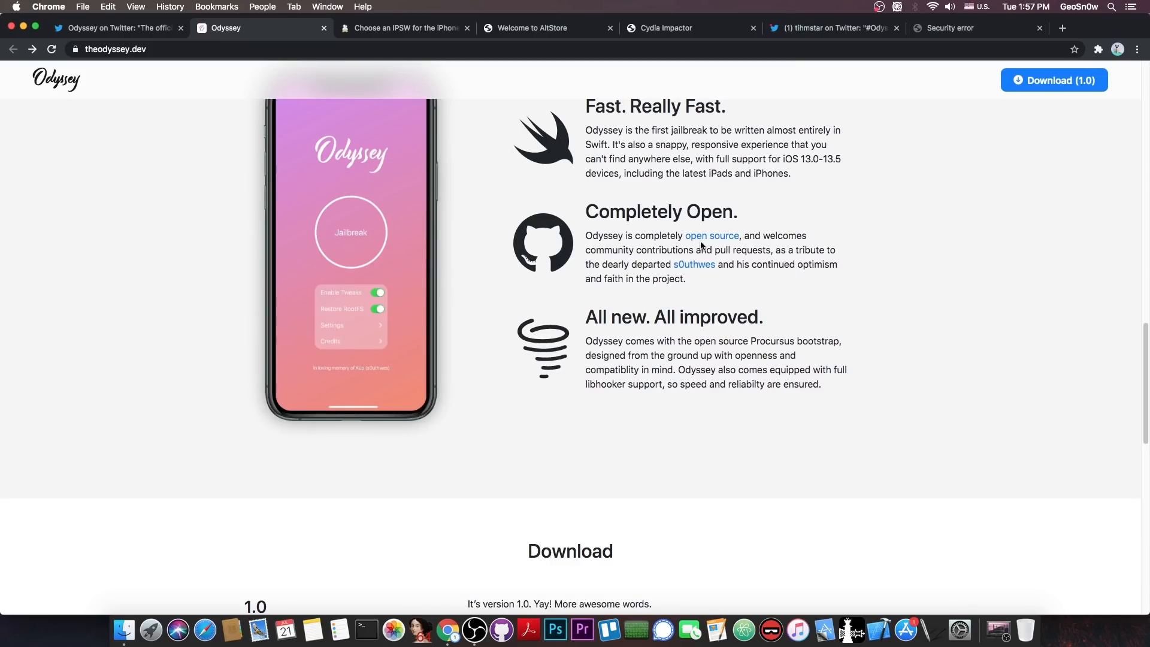
pyautogui.moveTo(710, 236)
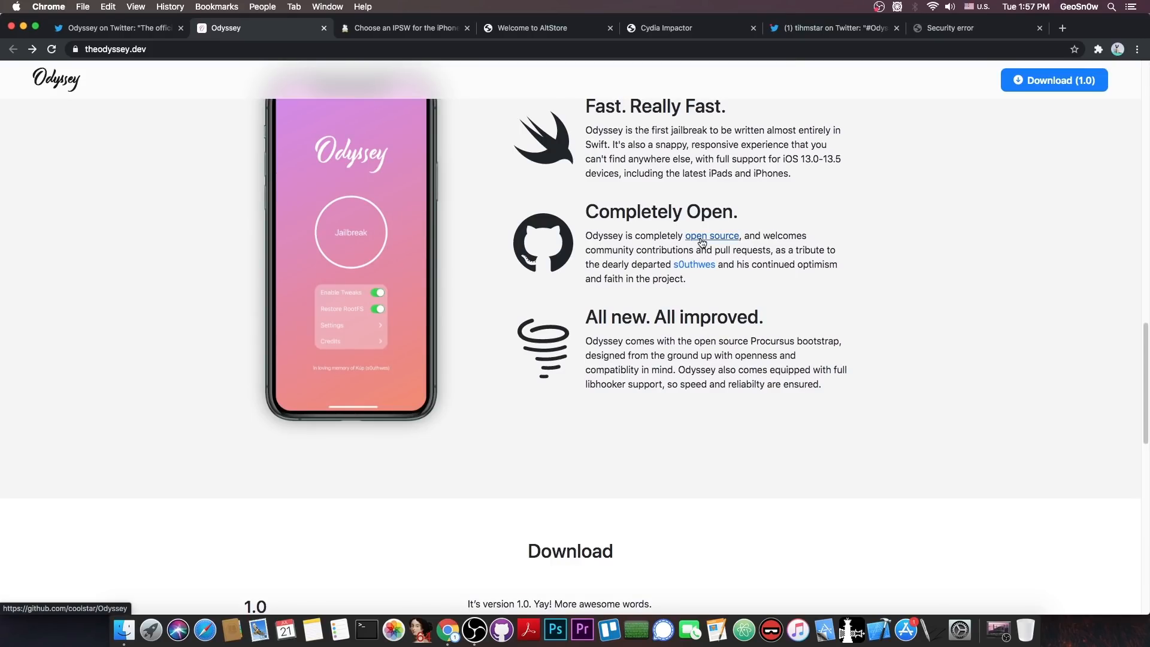
# Visit Odyssey's open-source GitHub link, go back to theodyssey.dev and scroll to the top banner
pyautogui.click(710, 236)
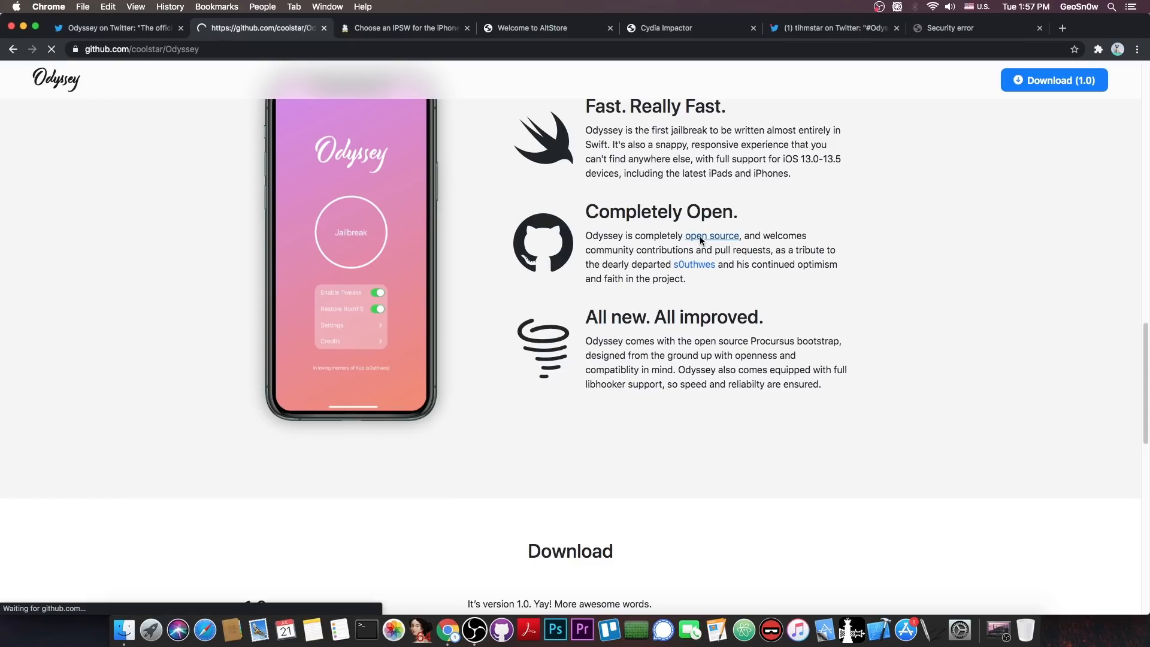
pyautogui.click(710, 236)
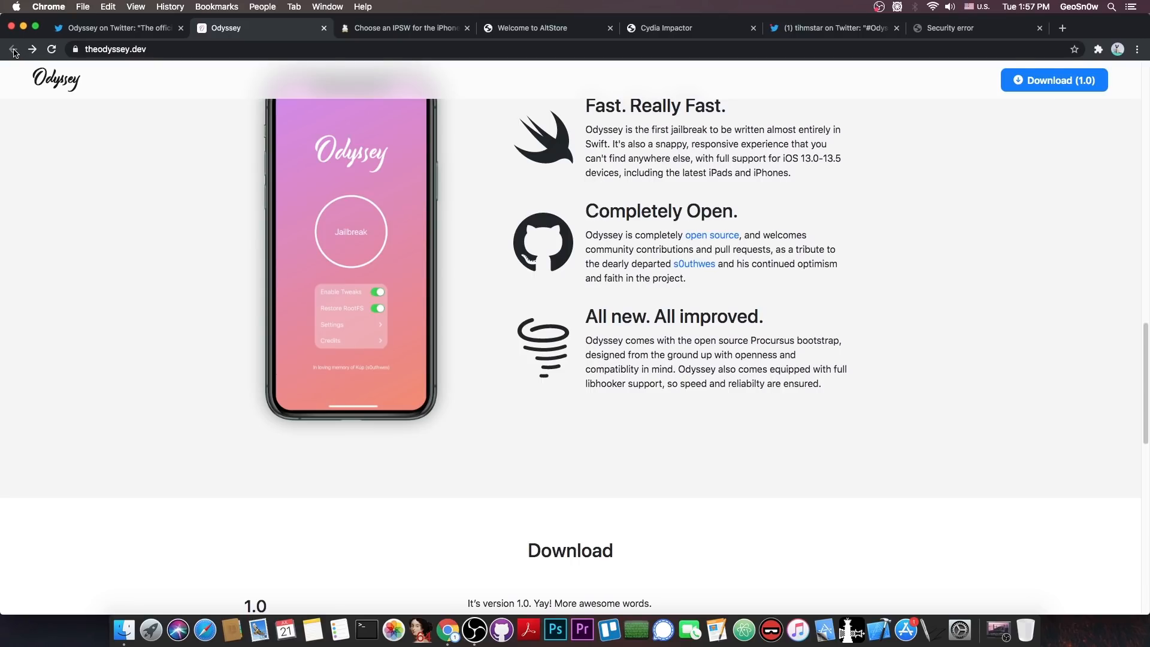
pyautogui.moveTo(611, 145)
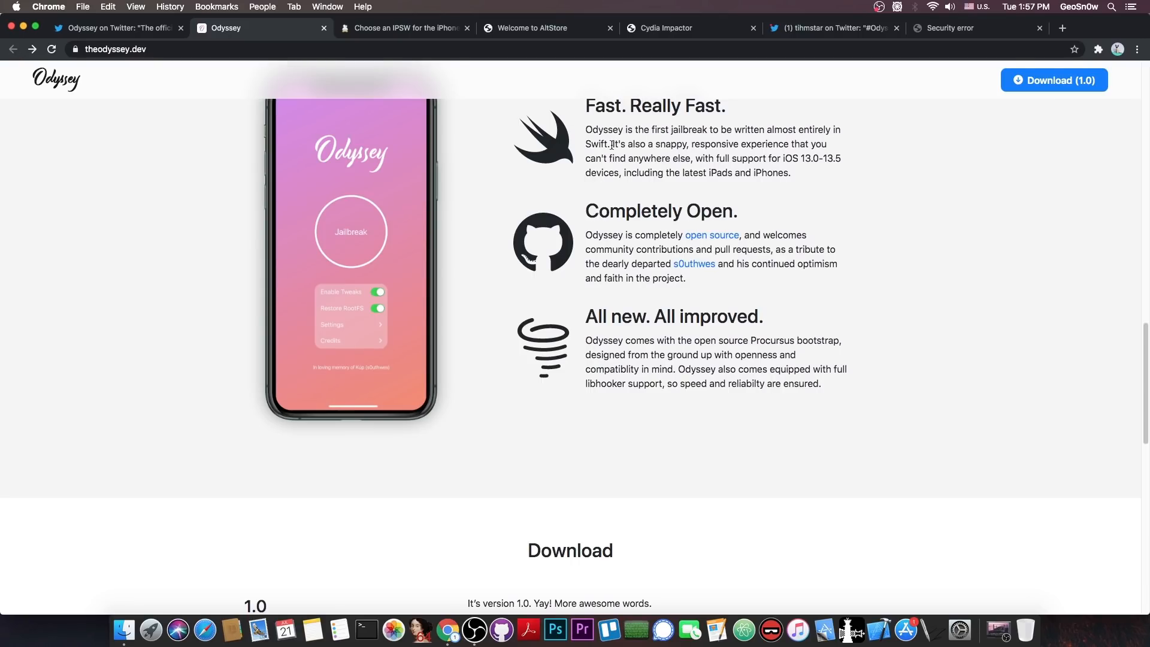
pyautogui.scroll(3)
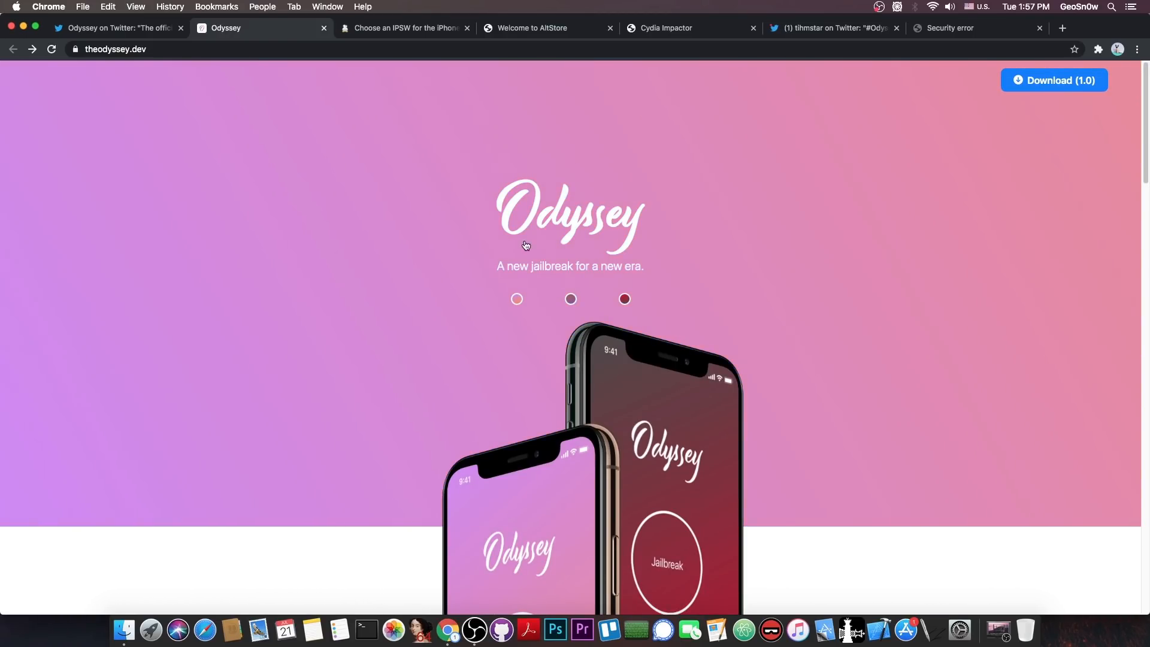
# Change the Odyssey page colour theme, then view ipsw.me's iPhone 11 Pro signed and unsigned iOS 13 firmware list
pyautogui.click(624, 299)
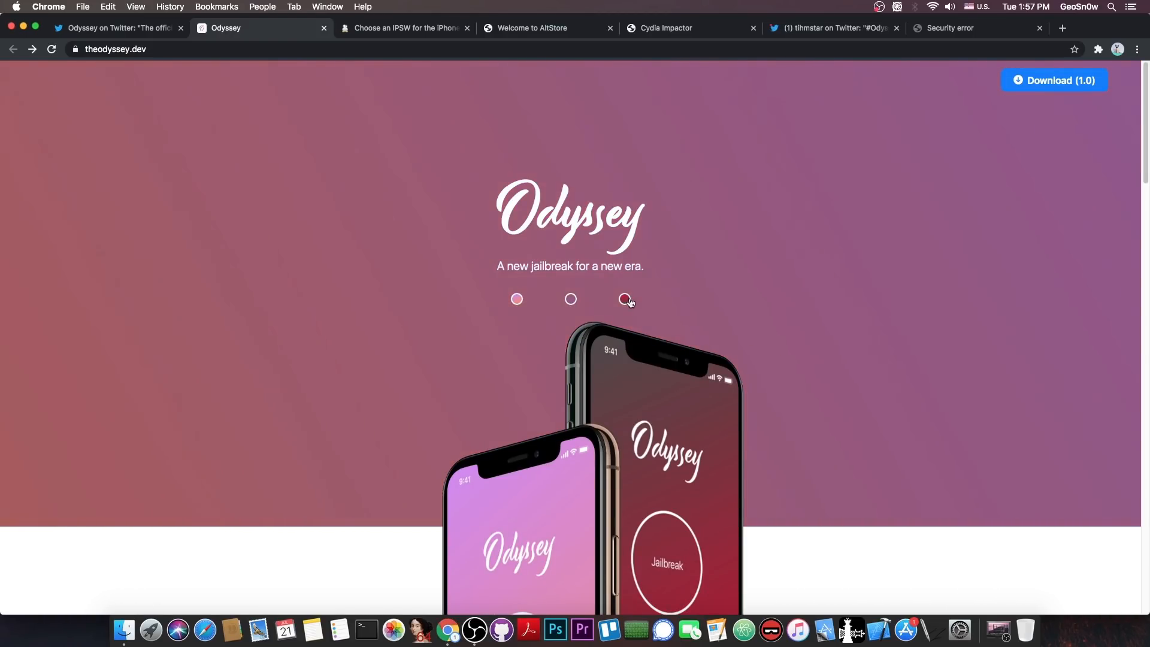
pyautogui.click(406, 27)
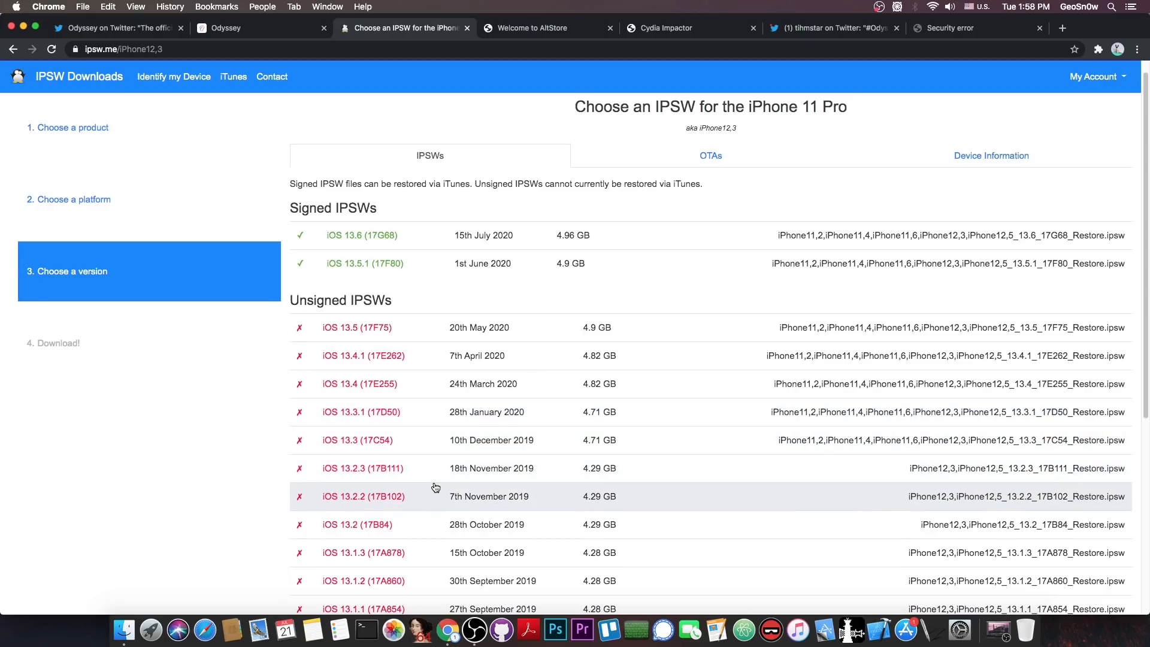
pyautogui.scroll(-3)
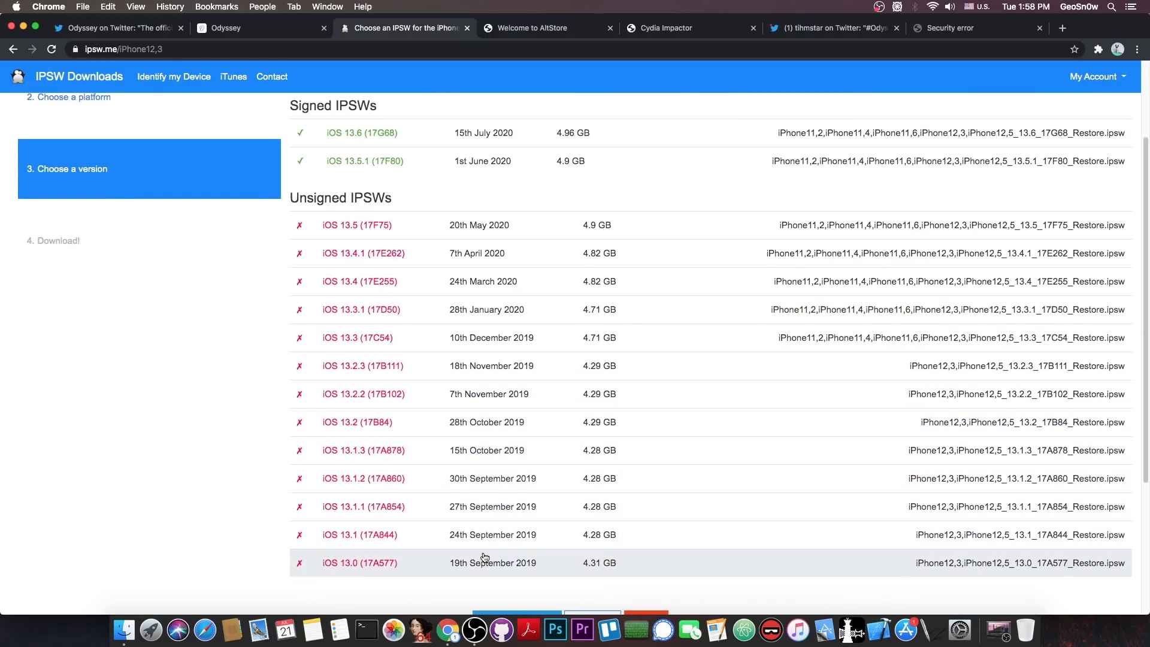